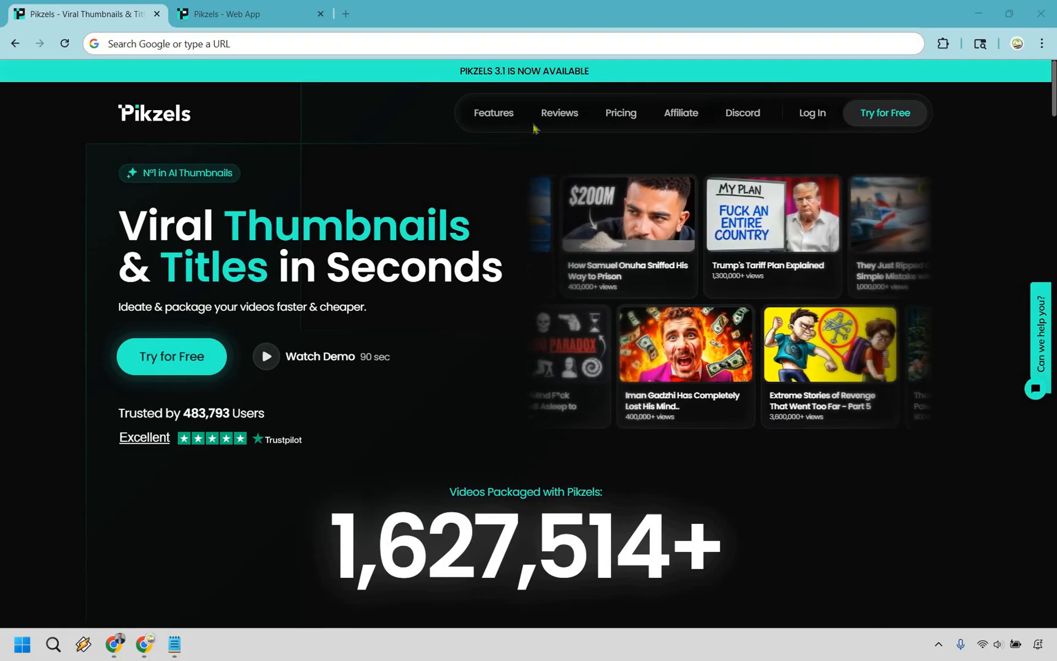
- Switch to the Pikzels web app's New Chat screen showing rotating example prompts
{"action": "left_click", "coordinate": [242, 14]}
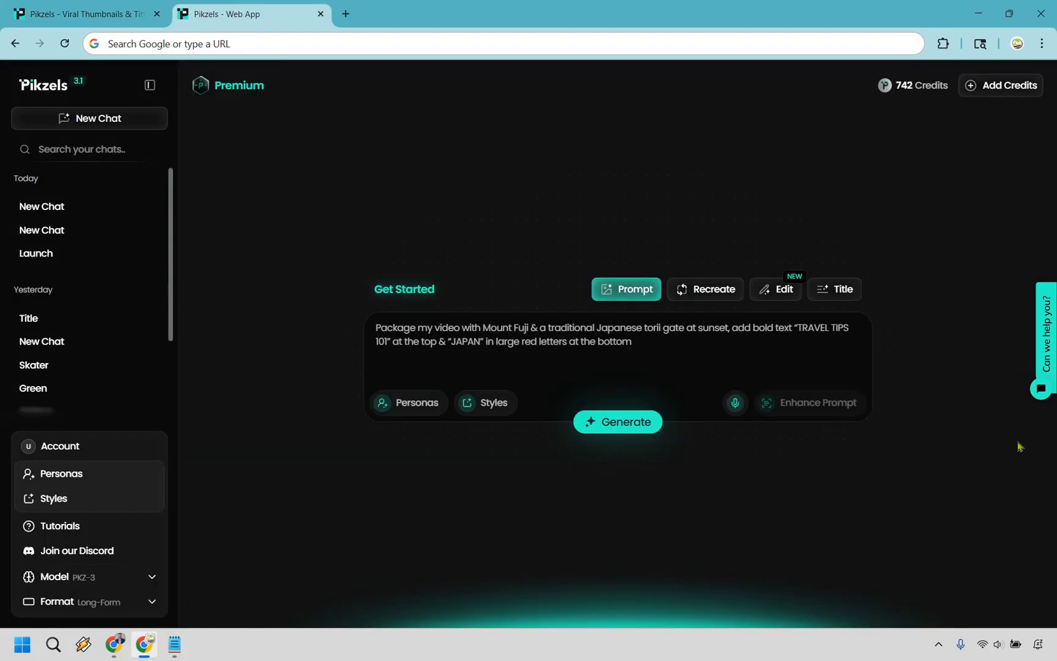
{"action": "mouse_move", "coordinate": [790, 229]}
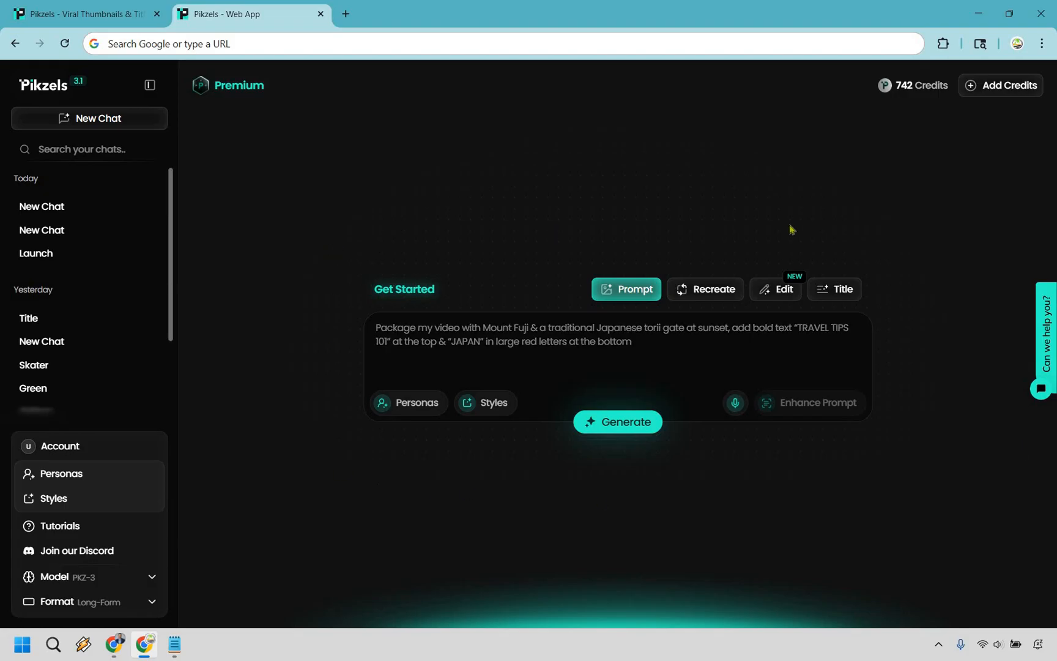
{"action": "type", "text": "Make a split-screen thumbnail showing a dramatic 'before & after' arm transformation"}
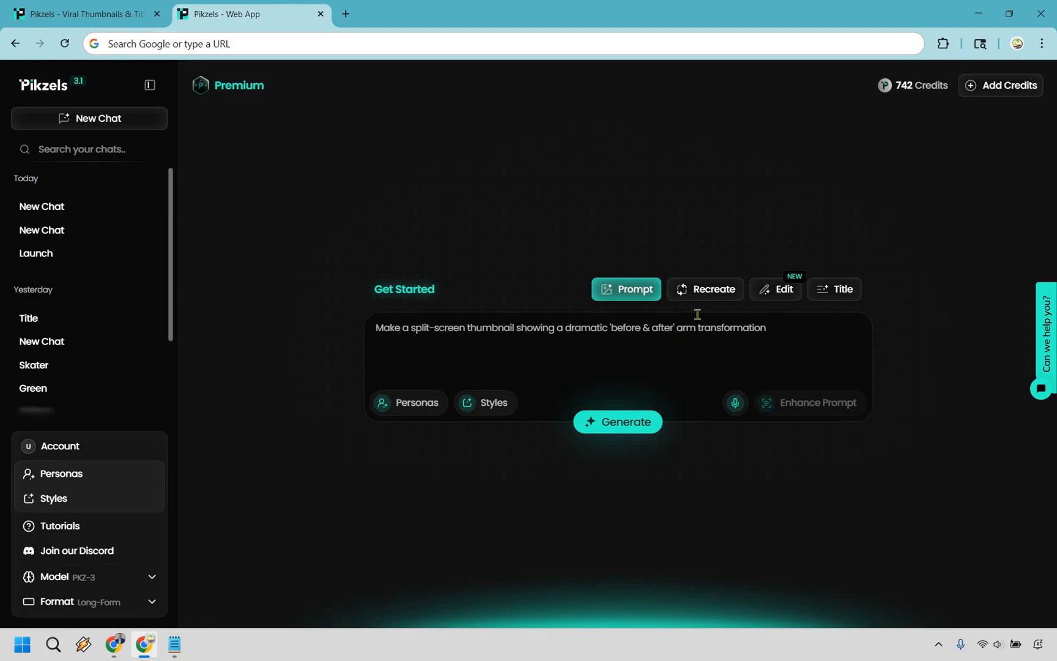
{"action": "left_click", "coordinate": [705, 289]}
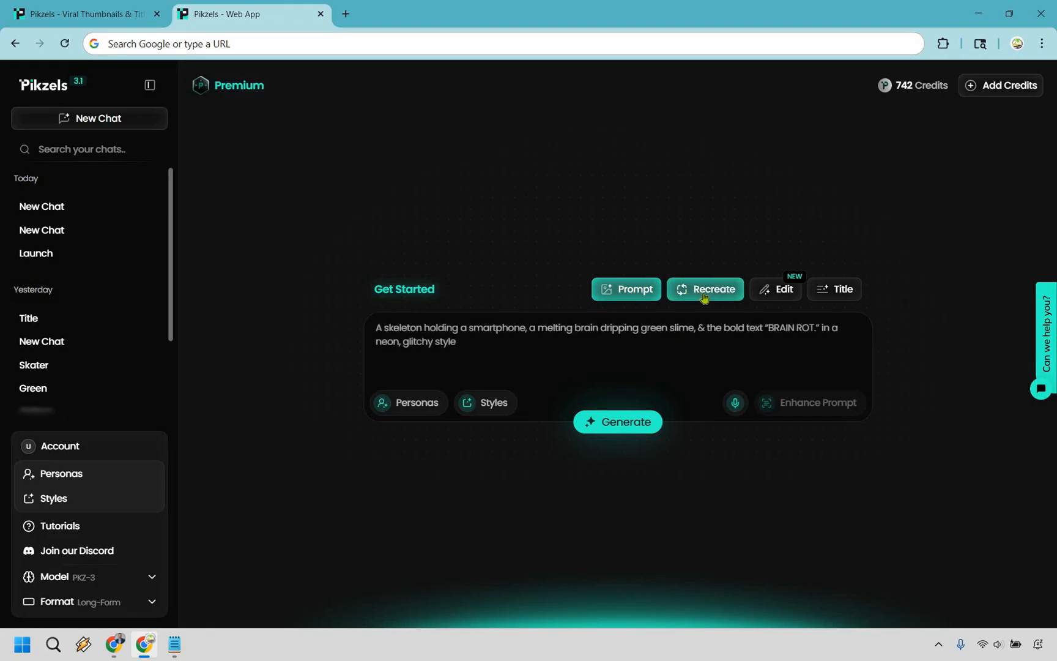
{"action": "mouse_move", "coordinate": [738, 295]}
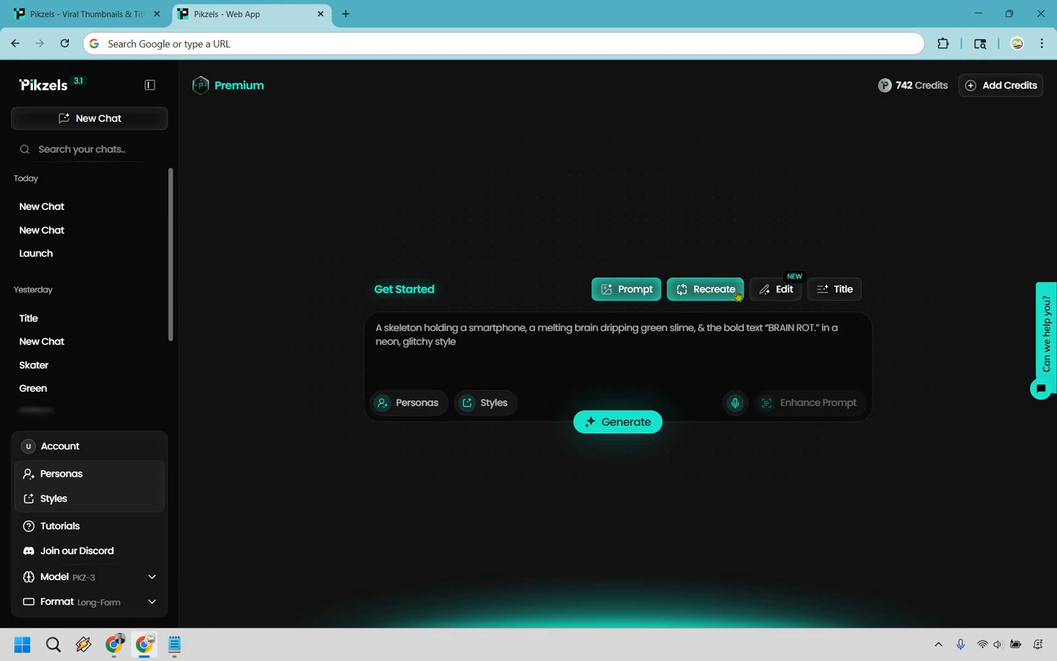
{"action": "left_click", "coordinate": [776, 289]}
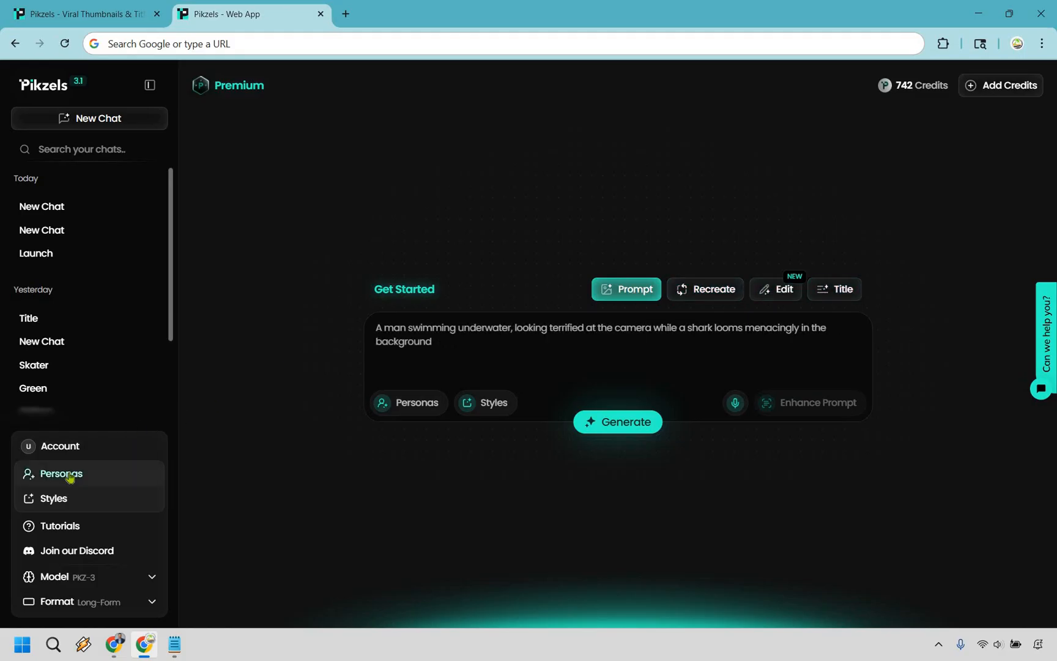
- Go to Personas and start creating a new persona
{"action": "left_click", "coordinate": [63, 474]}
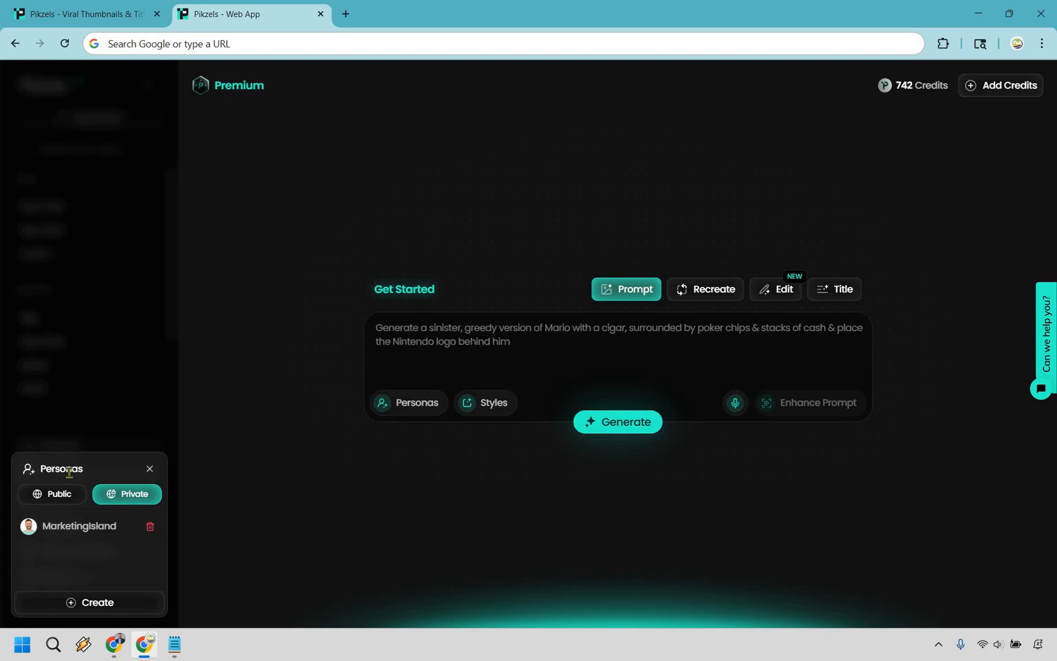
{"action": "left_click", "coordinate": [77, 526]}
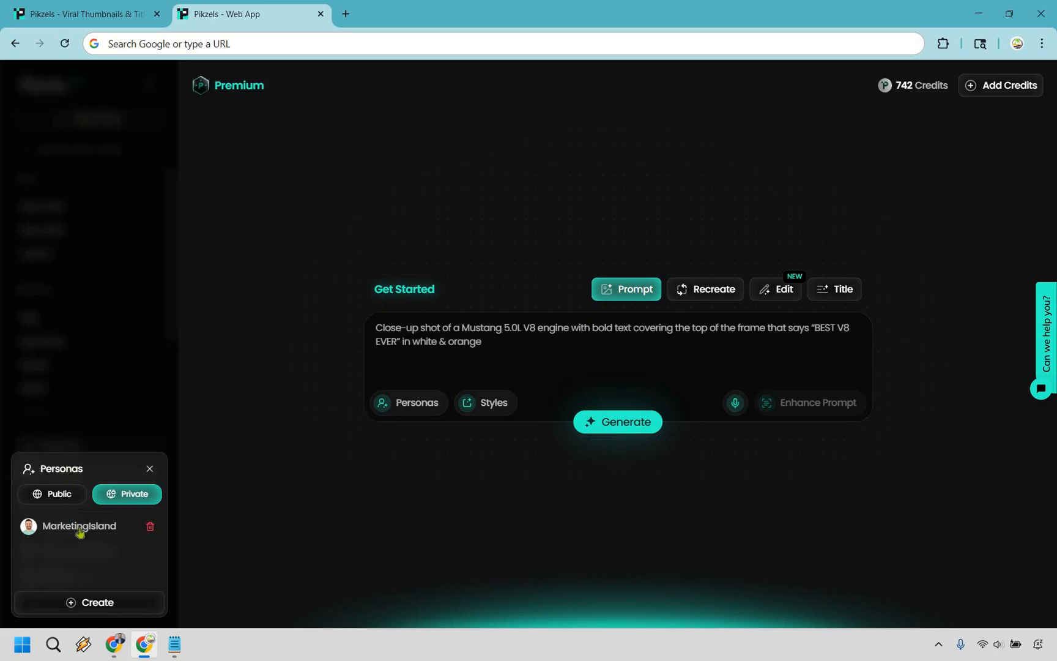
{"action": "mouse_move", "coordinate": [89, 602]}
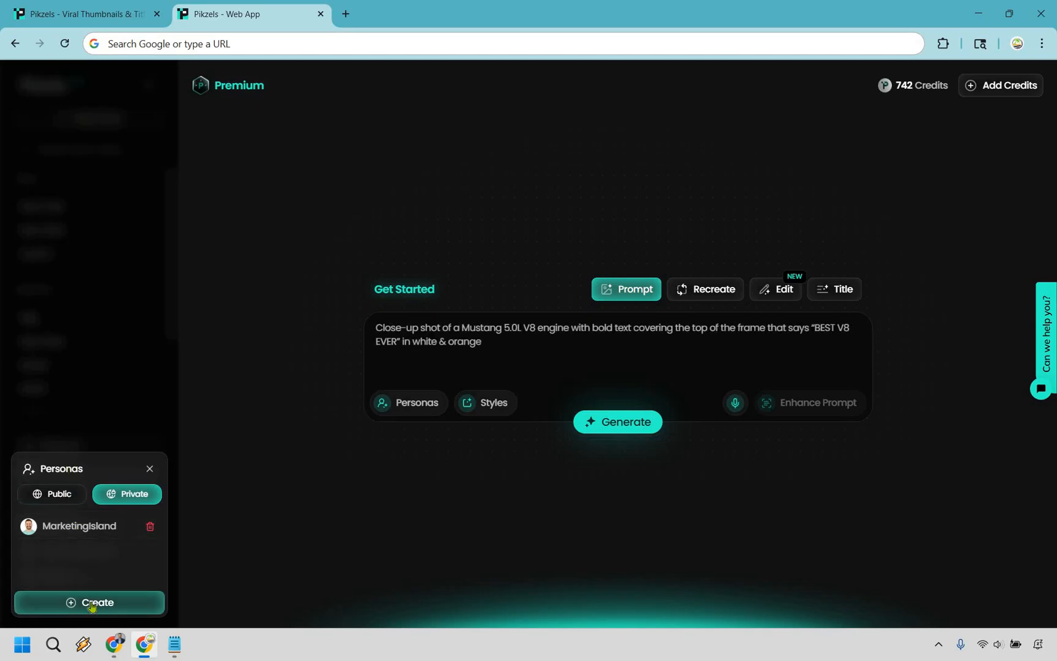
{"action": "left_click", "coordinate": [89, 602]}
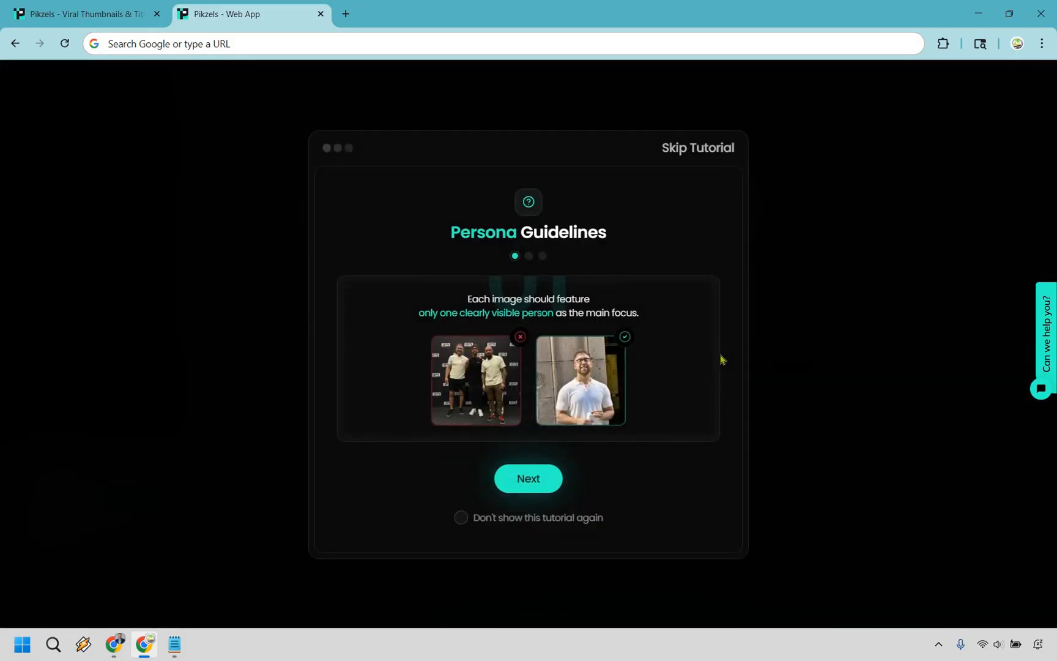
{"action": "mouse_move", "coordinate": [555, 318]}
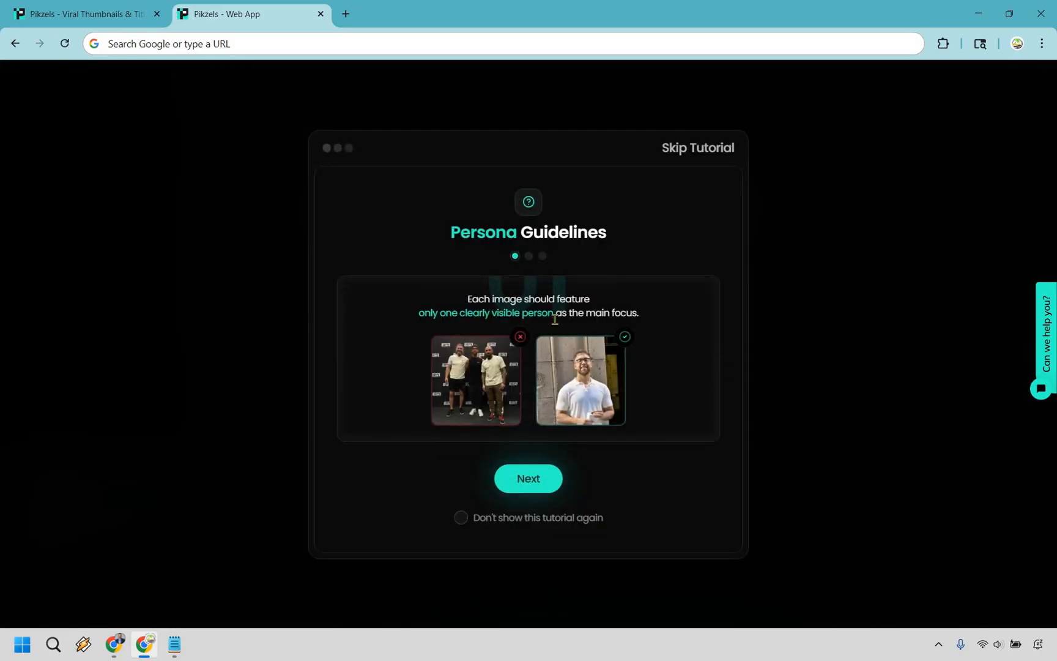
- Page through the Persona Guidelines tutorial to reach the empty Create Your Persona form
{"action": "left_click", "coordinate": [528, 478]}
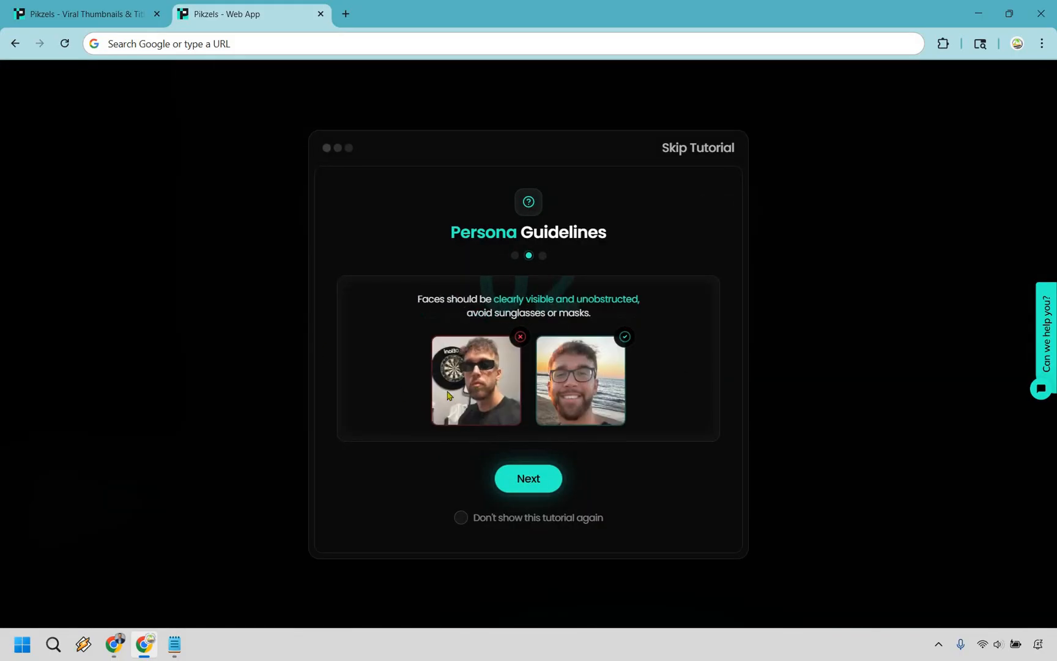
{"action": "left_click", "coordinate": [528, 478]}
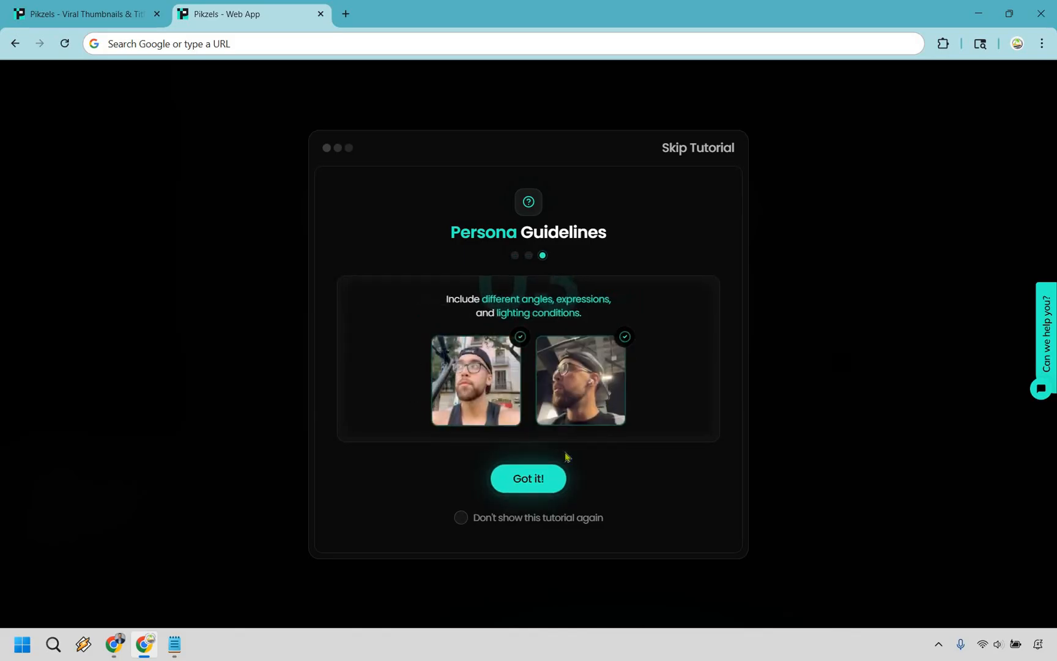
{"action": "left_click", "coordinate": [527, 479]}
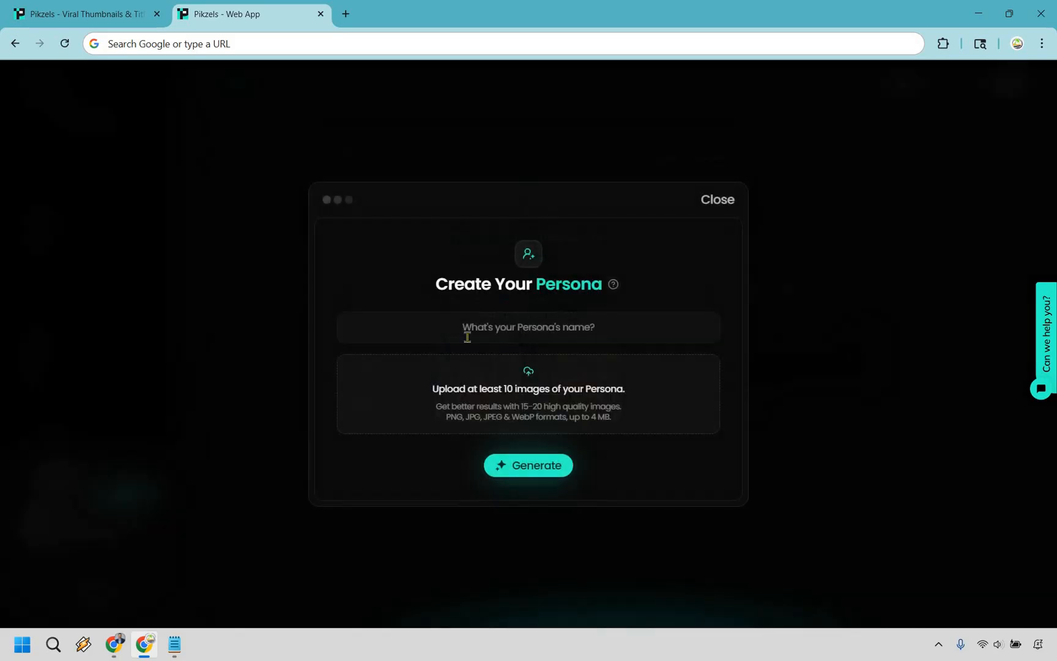
{"action": "mouse_move", "coordinate": [651, 471]}
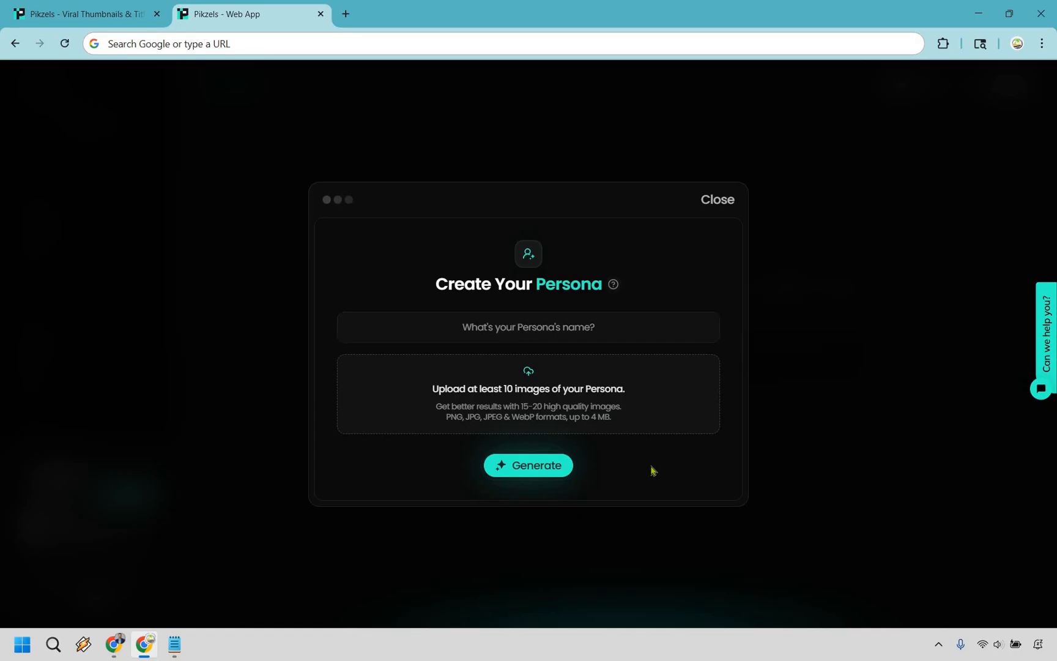
{"action": "mouse_move", "coordinate": [679, 348]}
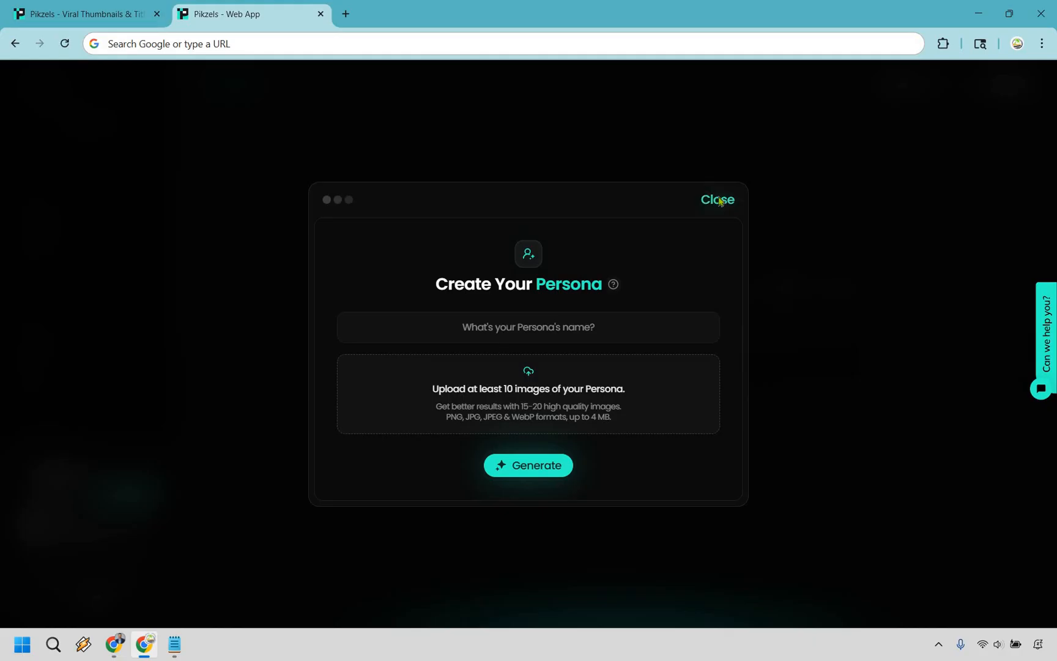
- Close the persona form and AI-enhance the MAKE SALES ONLINE beach laptop thumbnail prompt
{"action": "left_click", "coordinate": [717, 199]}
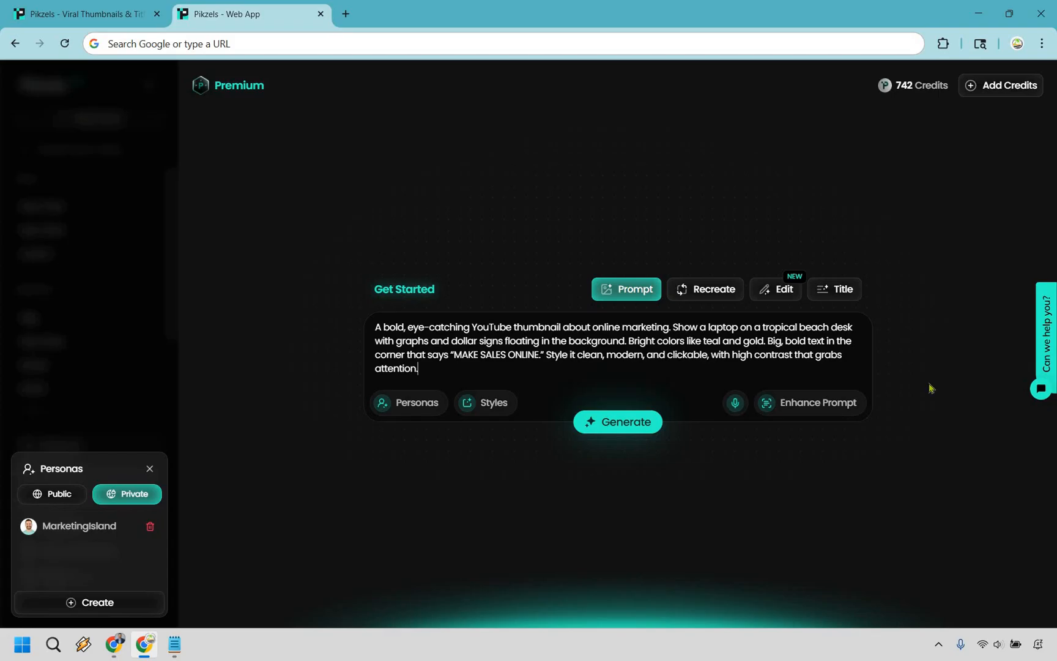
{"action": "mouse_move", "coordinate": [686, 372]}
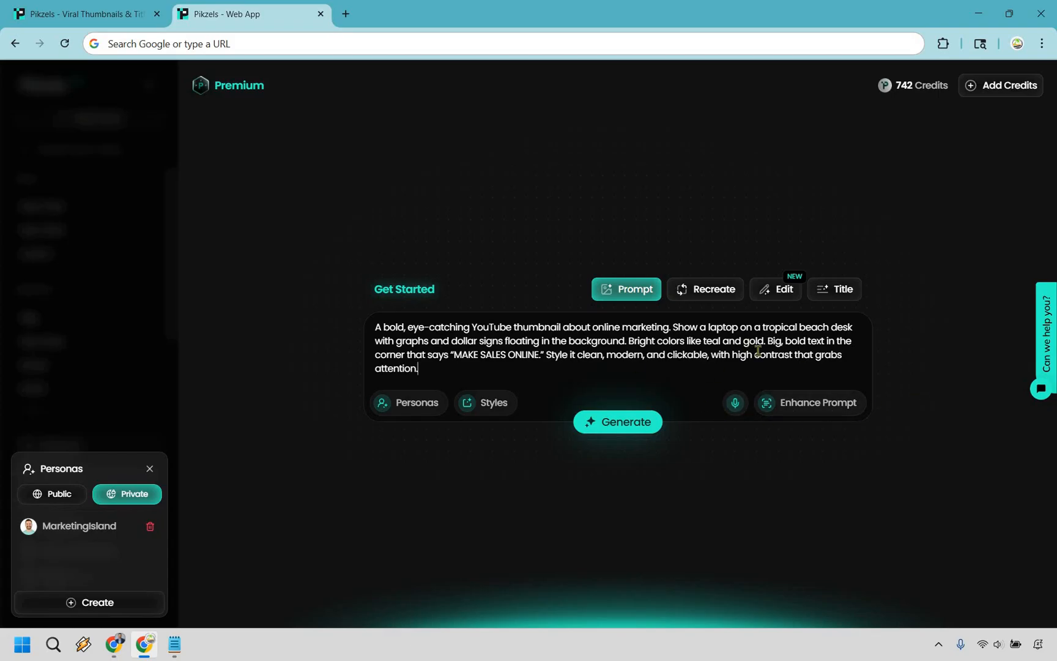
{"action": "mouse_move", "coordinate": [947, 415]}
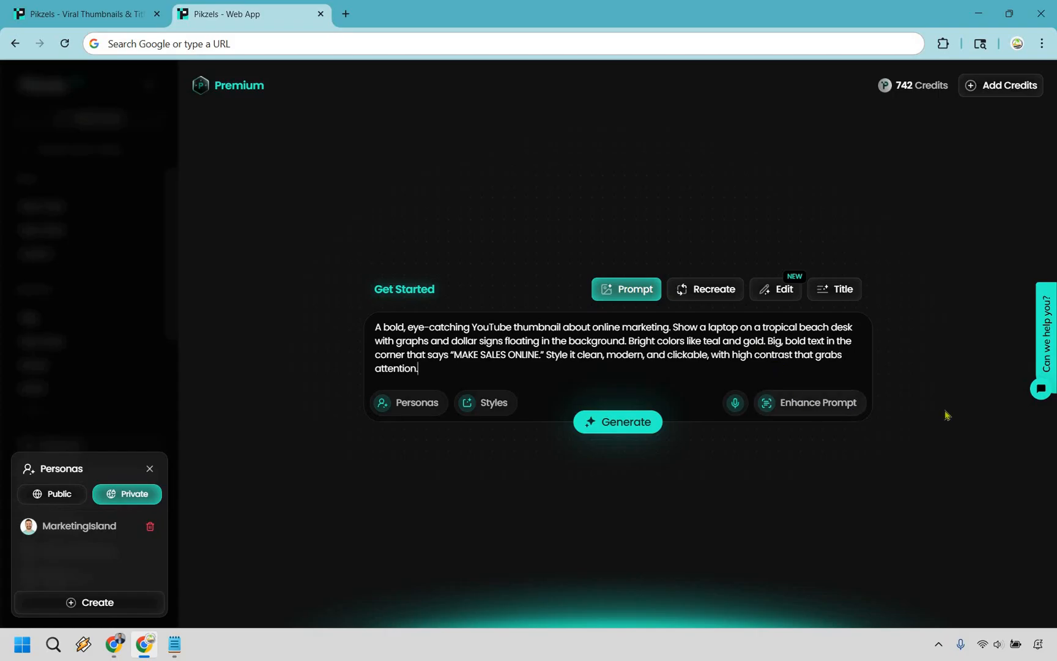
{"action": "left_click", "coordinate": [807, 402]}
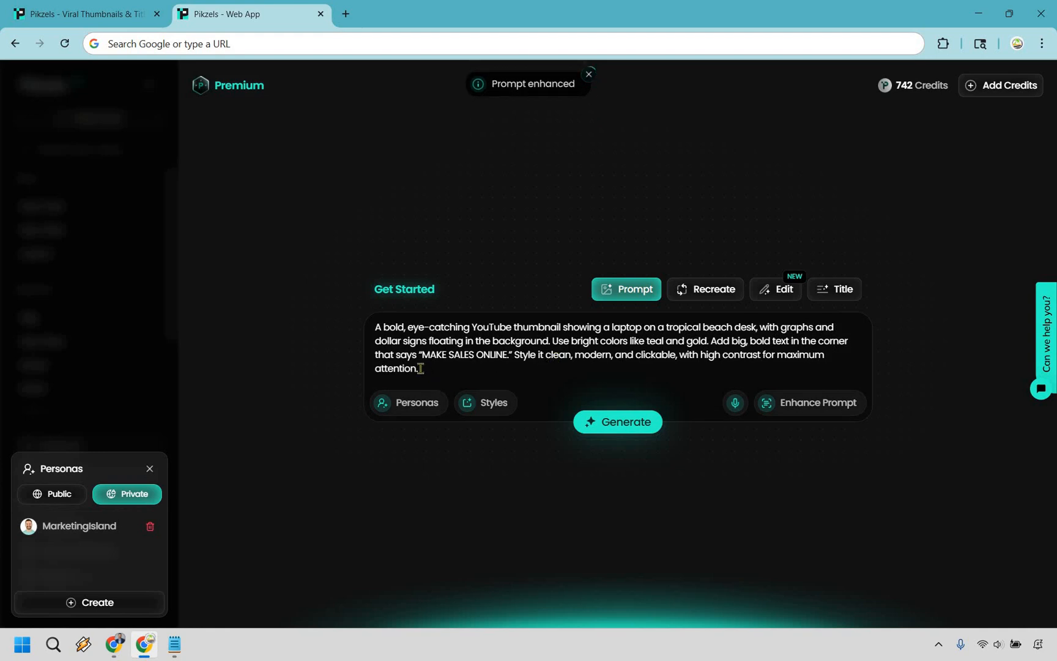
{"action": "left_click", "coordinate": [588, 74]}
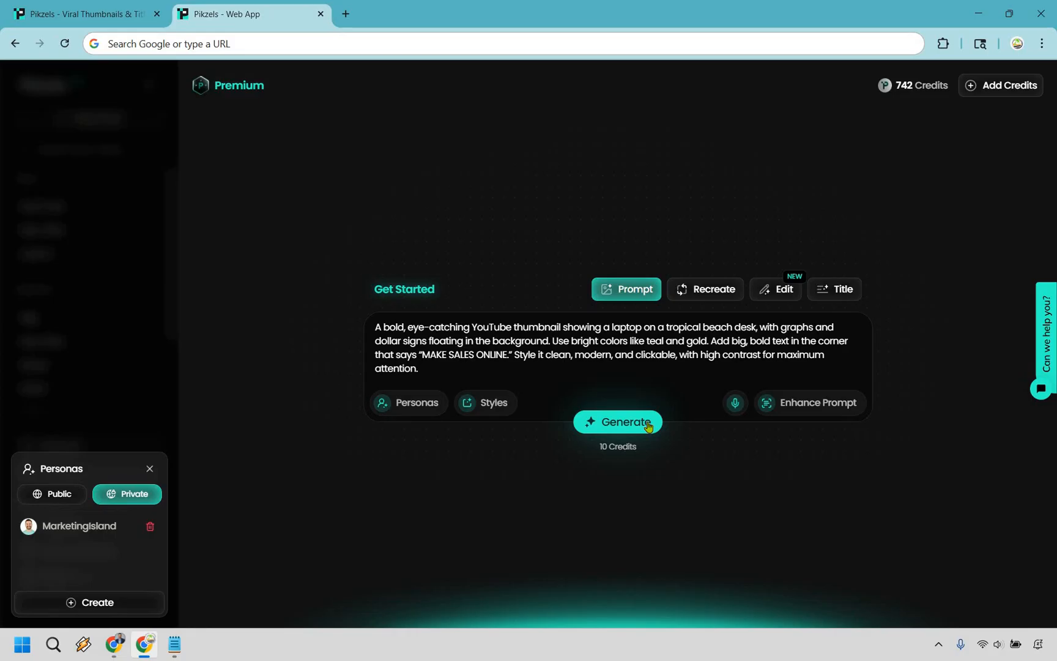
- Generate the MAKE SALES ONLINE beach laptop thumbnail for 10 credits
{"action": "left_click", "coordinate": [617, 421]}
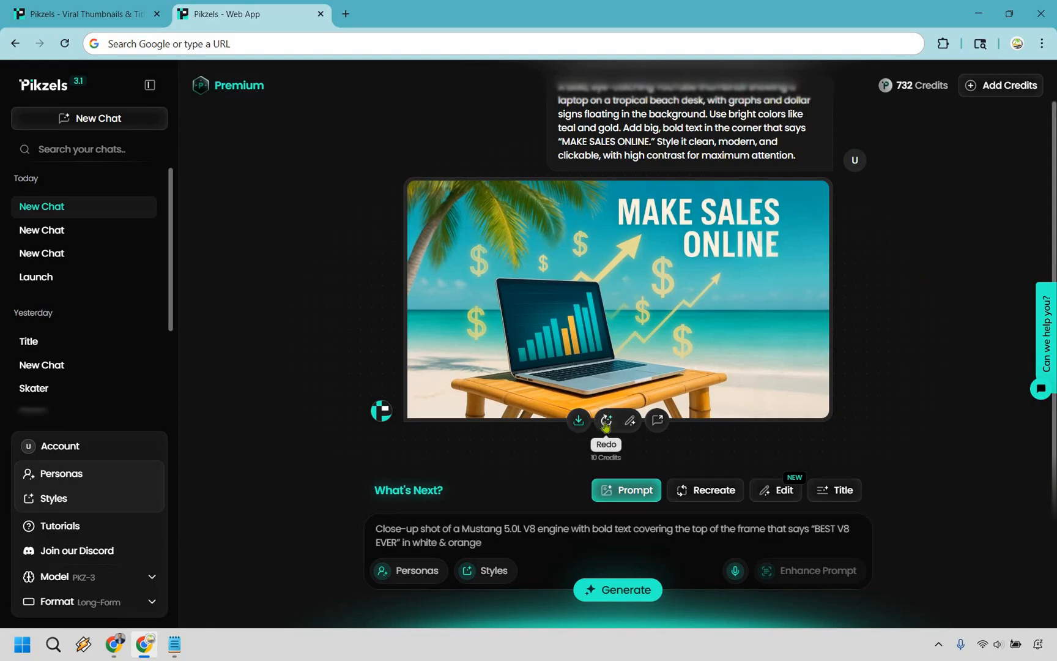
{"action": "mouse_move", "coordinate": [628, 421]}
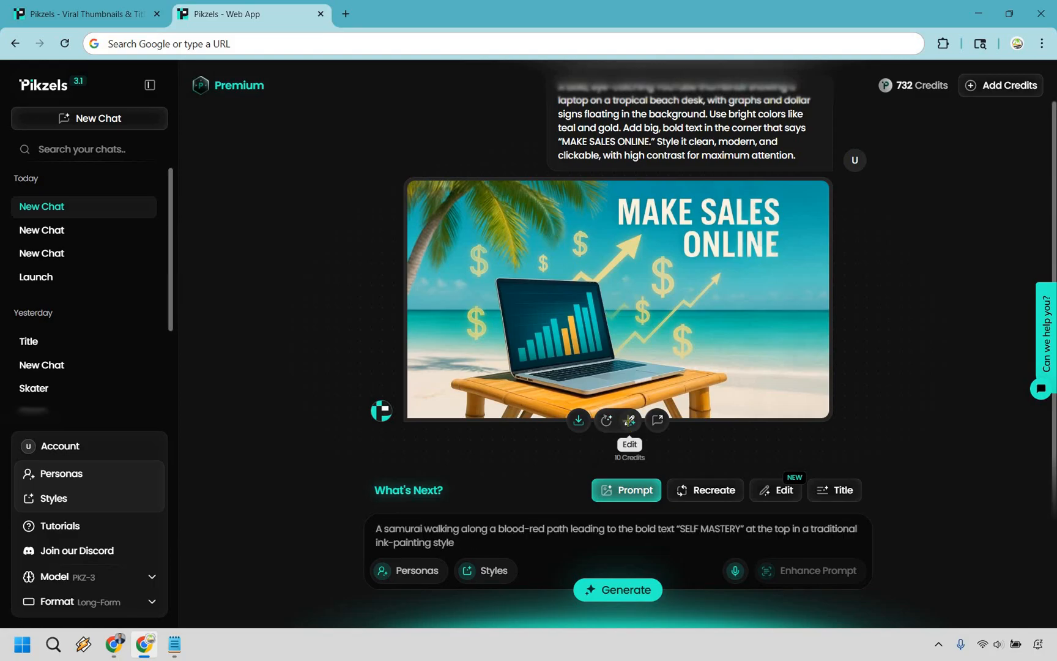
- Mark trial edit areas on the generated thumbnail in the editor, then undo them
{"action": "left_click", "coordinate": [629, 420]}
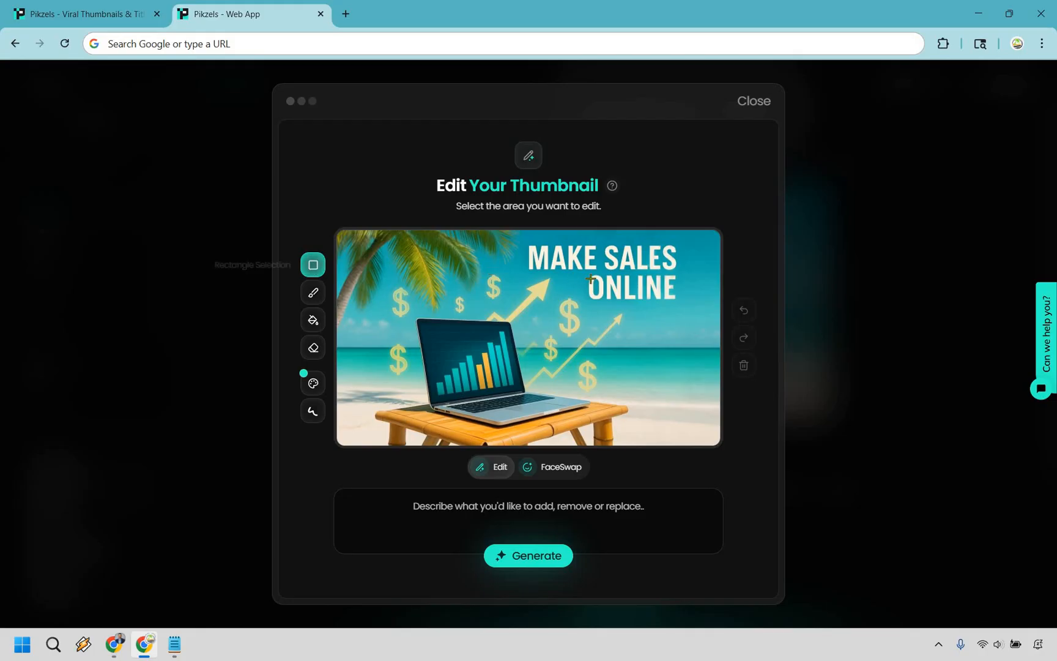
{"action": "mouse_move", "coordinate": [682, 307]}
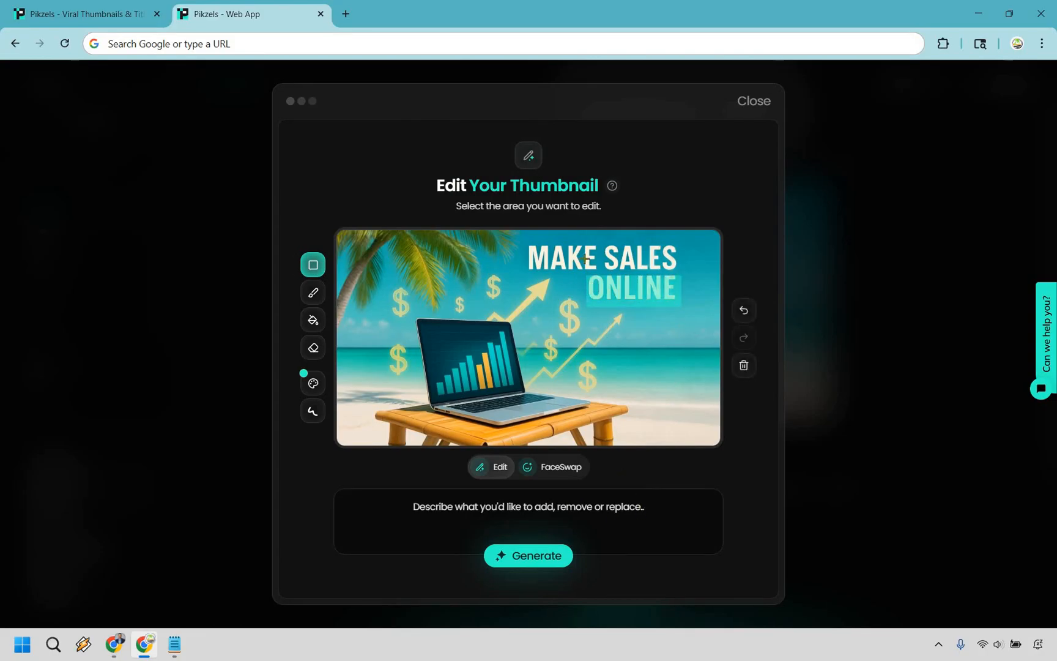
{"action": "mouse_move", "coordinate": [639, 309]}
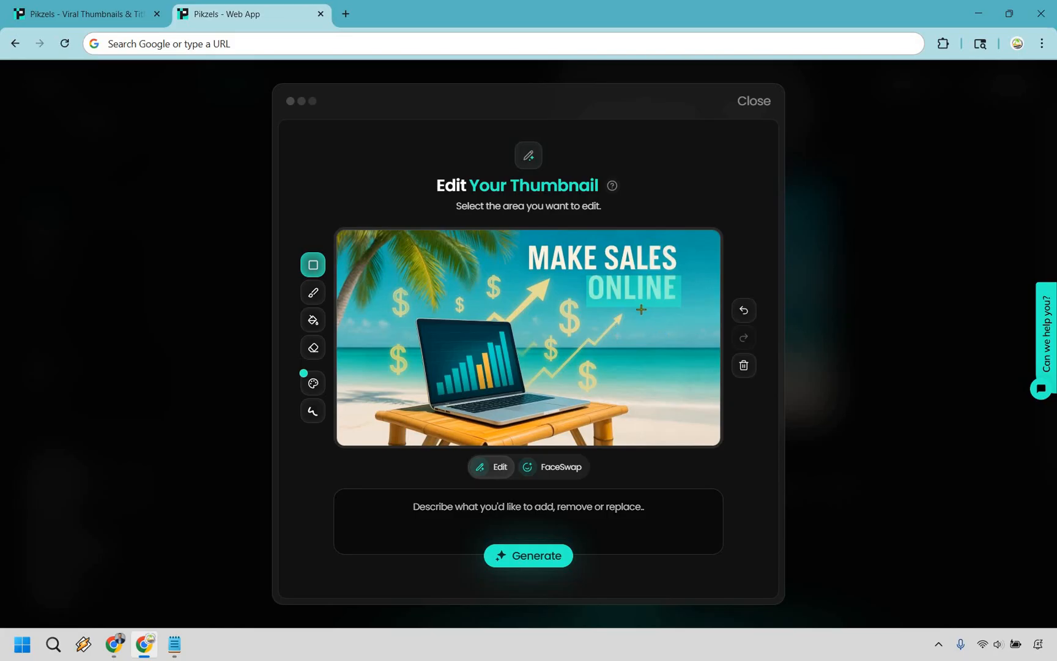
{"action": "left_click", "coordinate": [743, 309]}
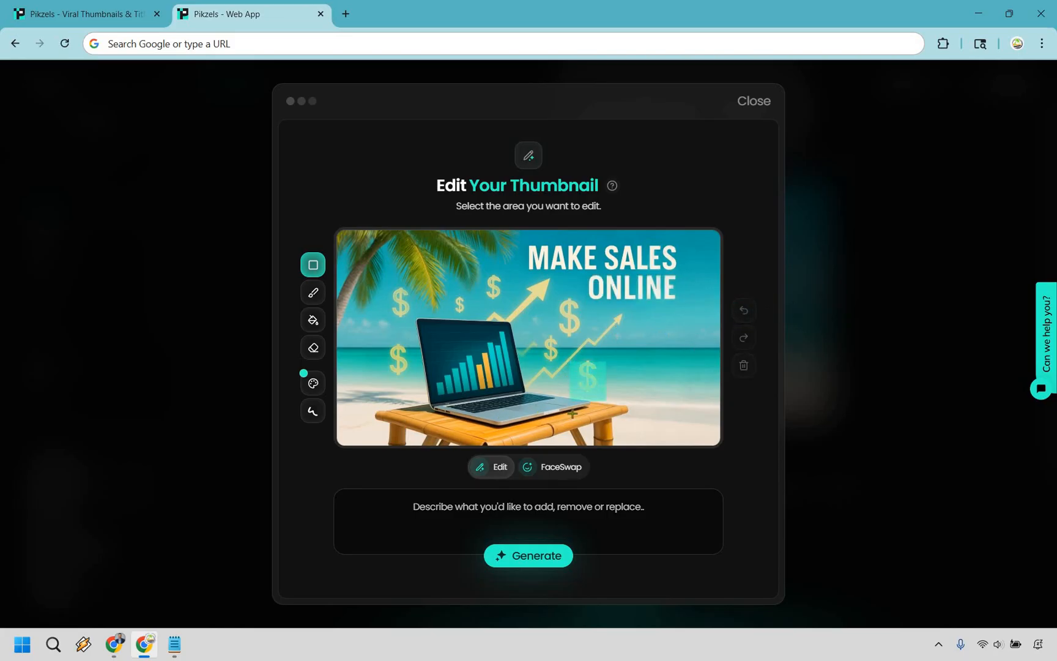
{"action": "mouse_move", "coordinate": [744, 311]}
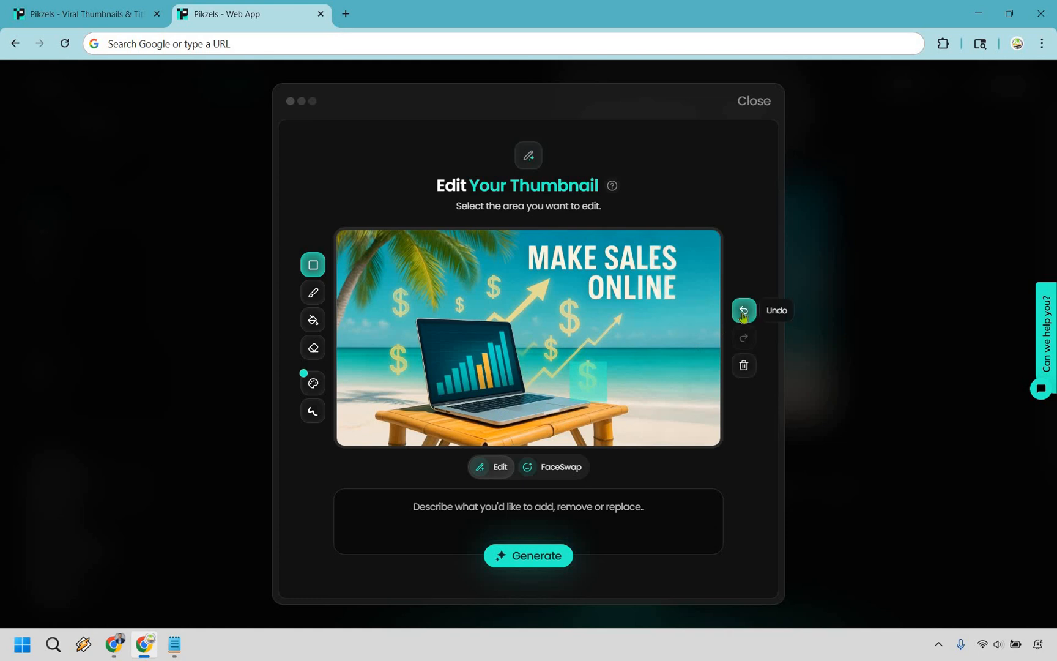
{"action": "left_click", "coordinate": [744, 309]}
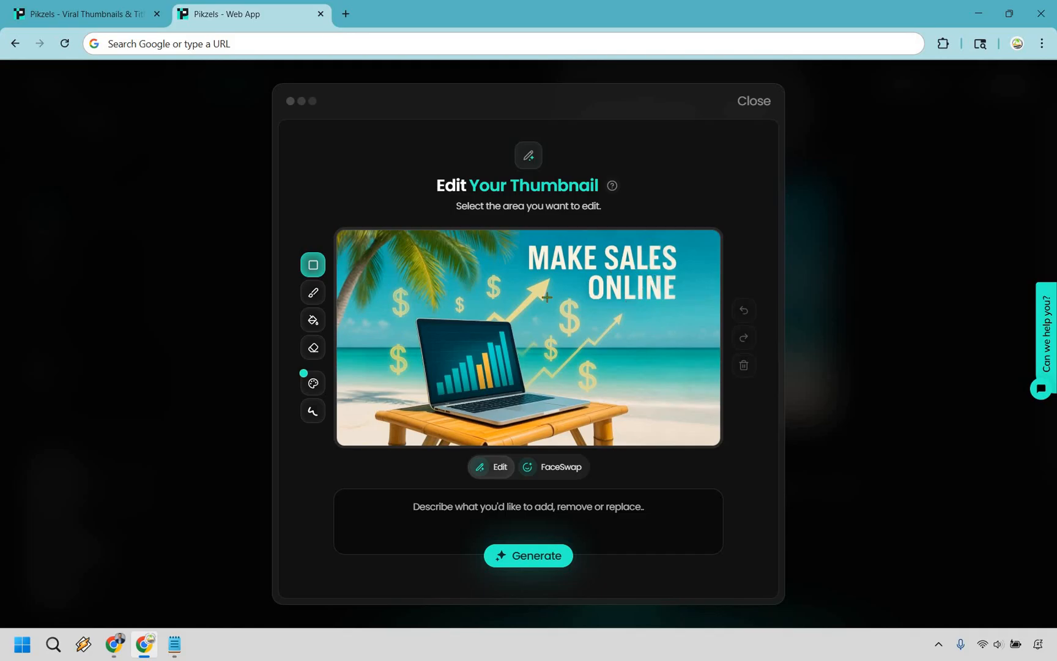
{"action": "mouse_move", "coordinate": [675, 300]}
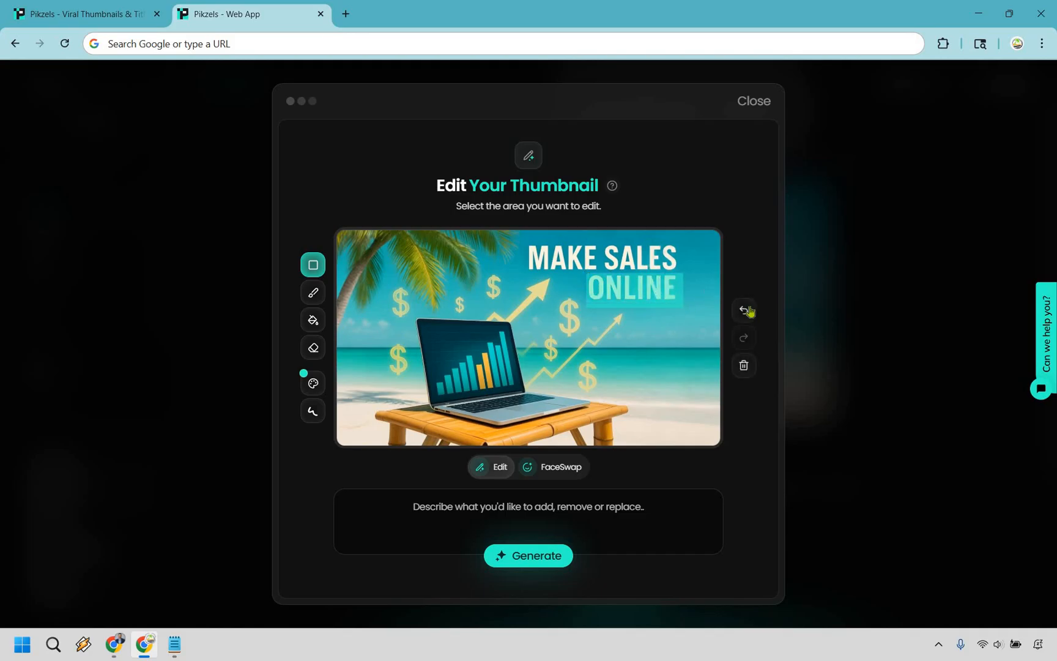
{"action": "left_click", "coordinate": [743, 311]}
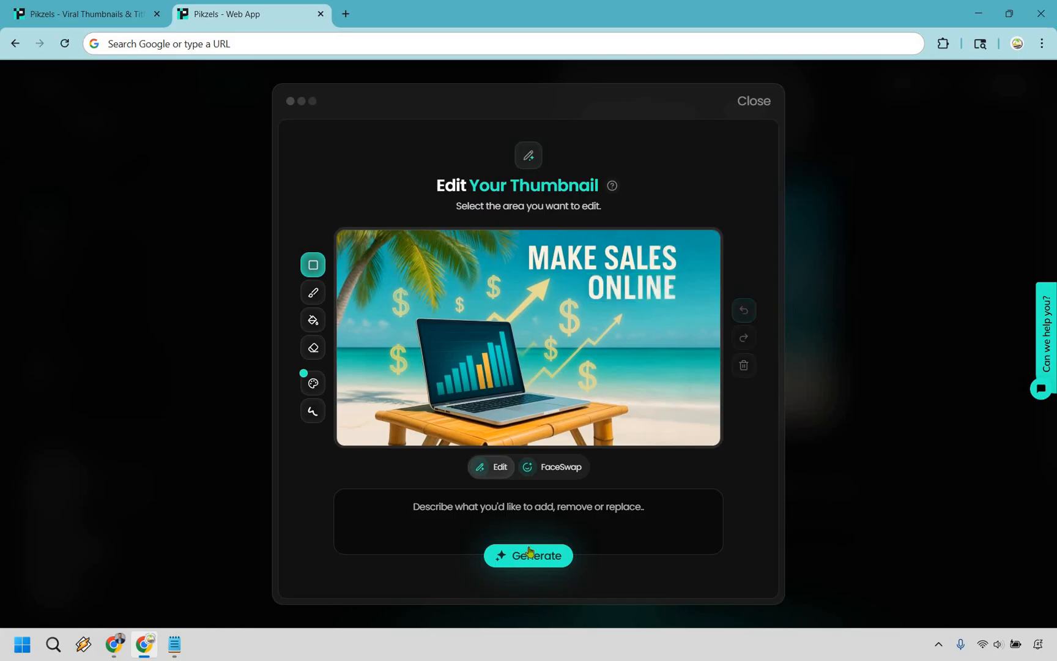
{"action": "mouse_move", "coordinate": [941, 287]}
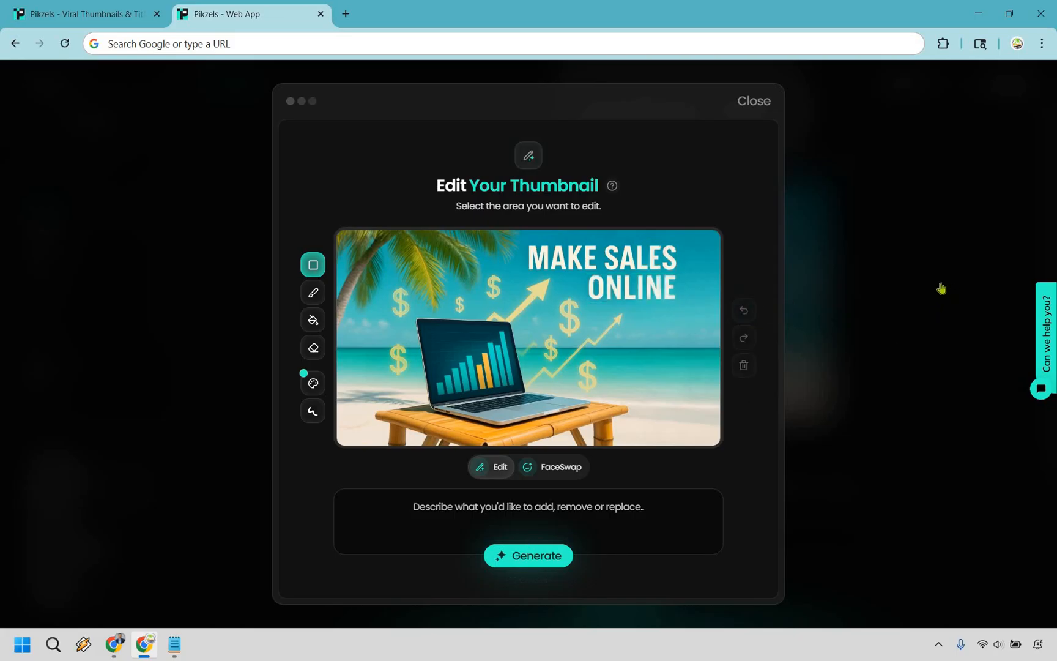
{"action": "mouse_move", "coordinate": [929, 284]}
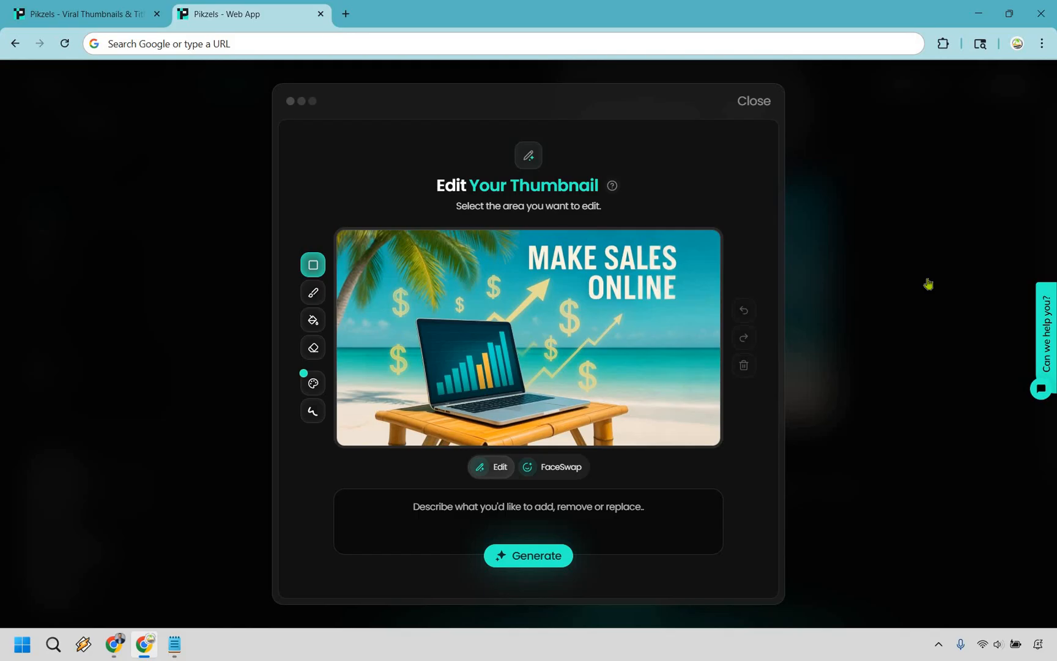
{"action": "mouse_move", "coordinate": [755, 105]}
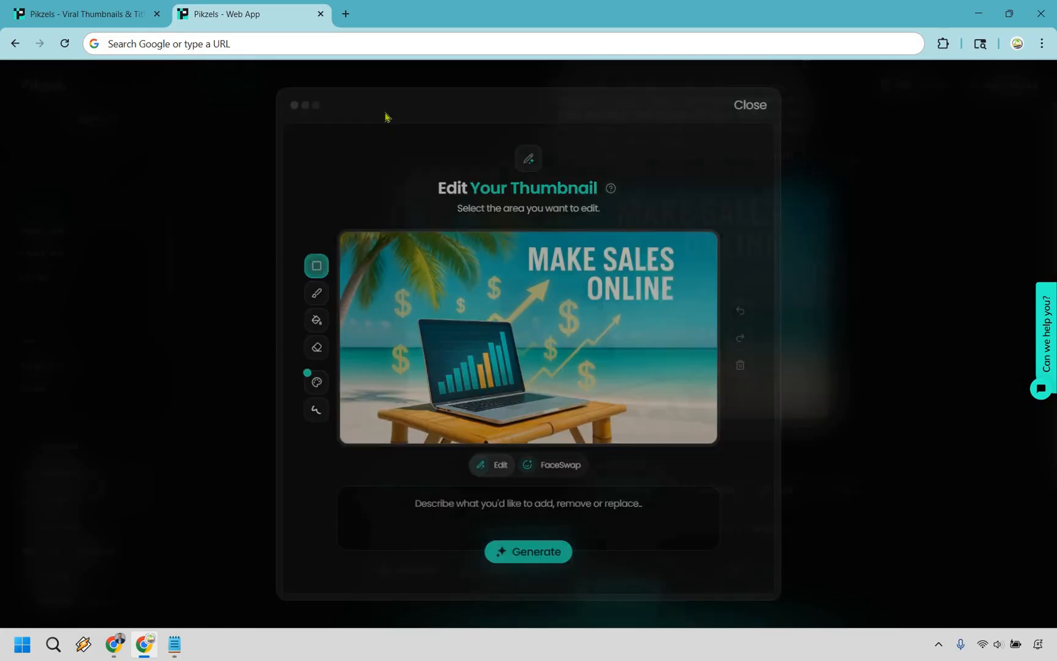
- Switch to Recreate mode and upload the phone-holding reference thumbnail
{"action": "left_click", "coordinate": [749, 104]}
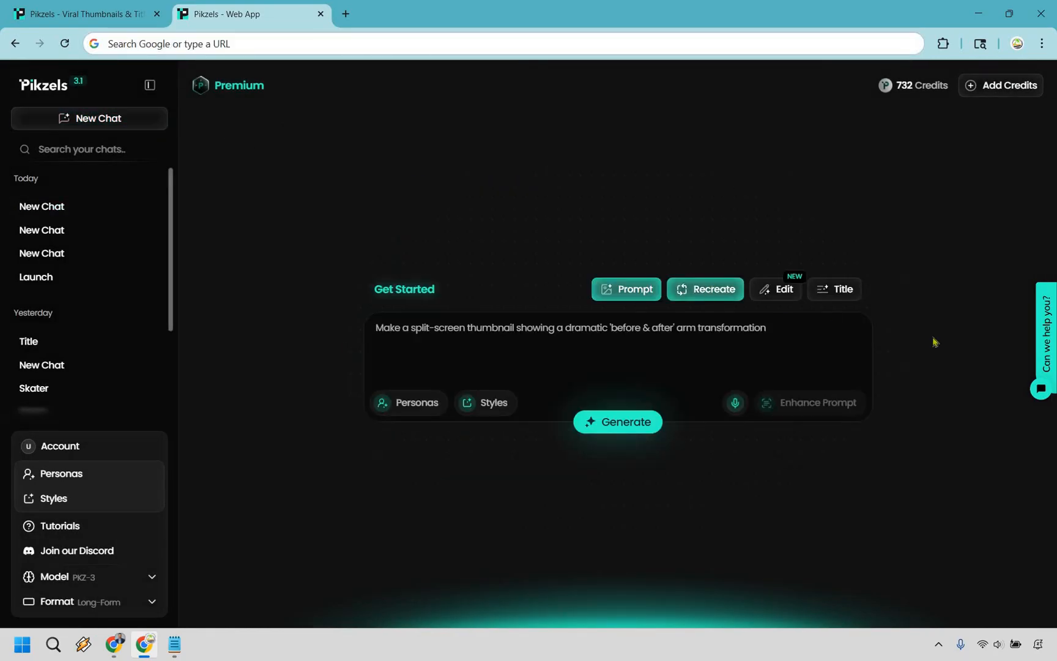
{"action": "left_click", "coordinate": [703, 231]}
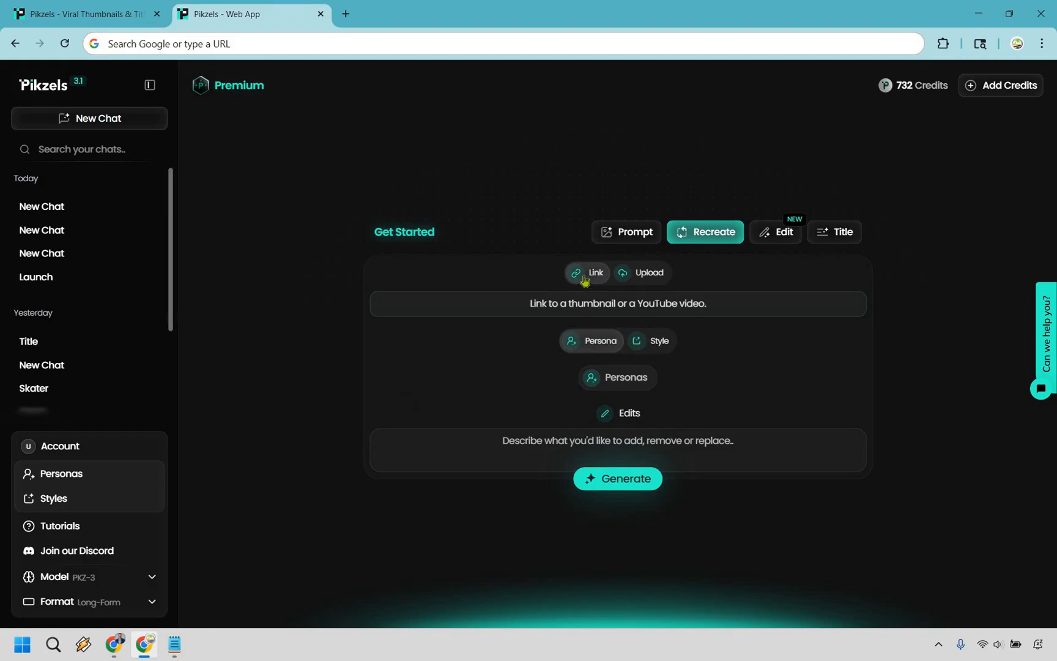
{"action": "mouse_move", "coordinate": [657, 282]}
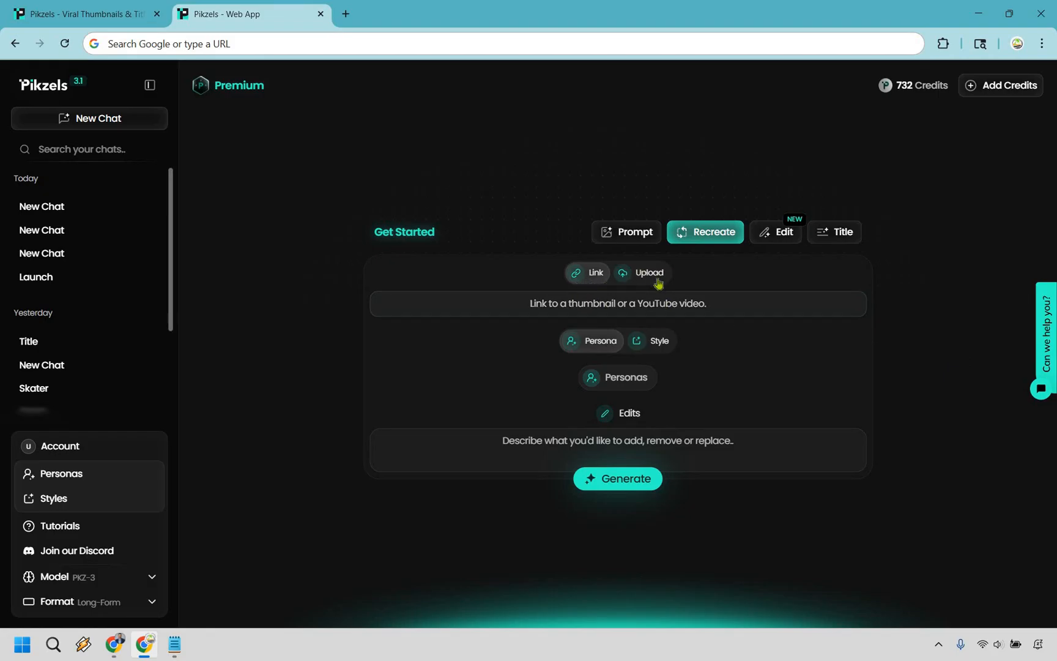
{"action": "mouse_move", "coordinate": [653, 277]}
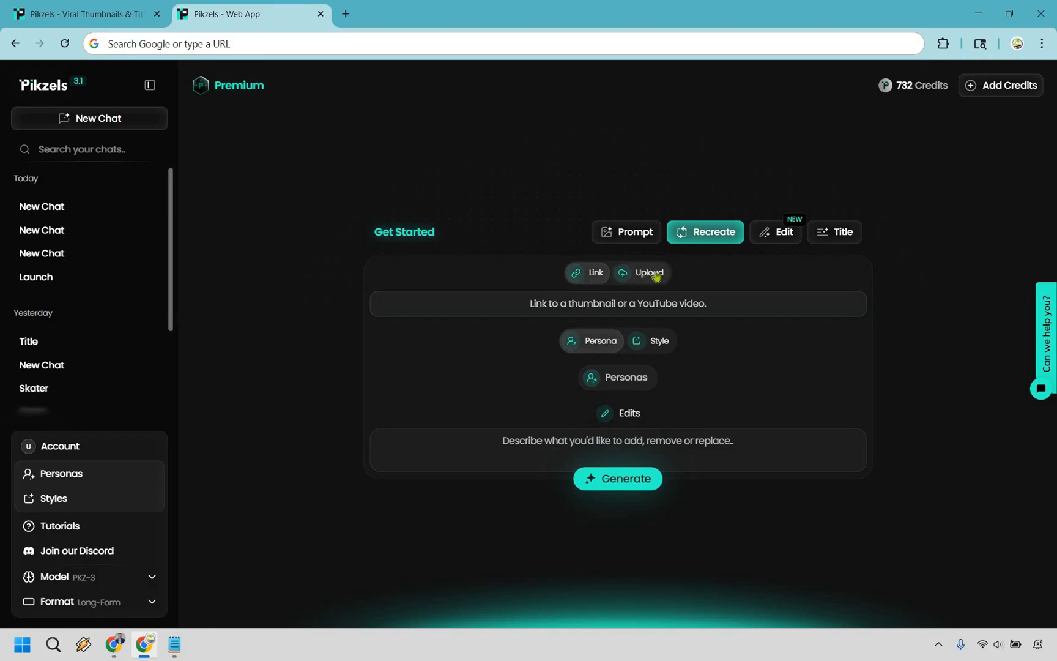
{"action": "left_click", "coordinate": [648, 273]}
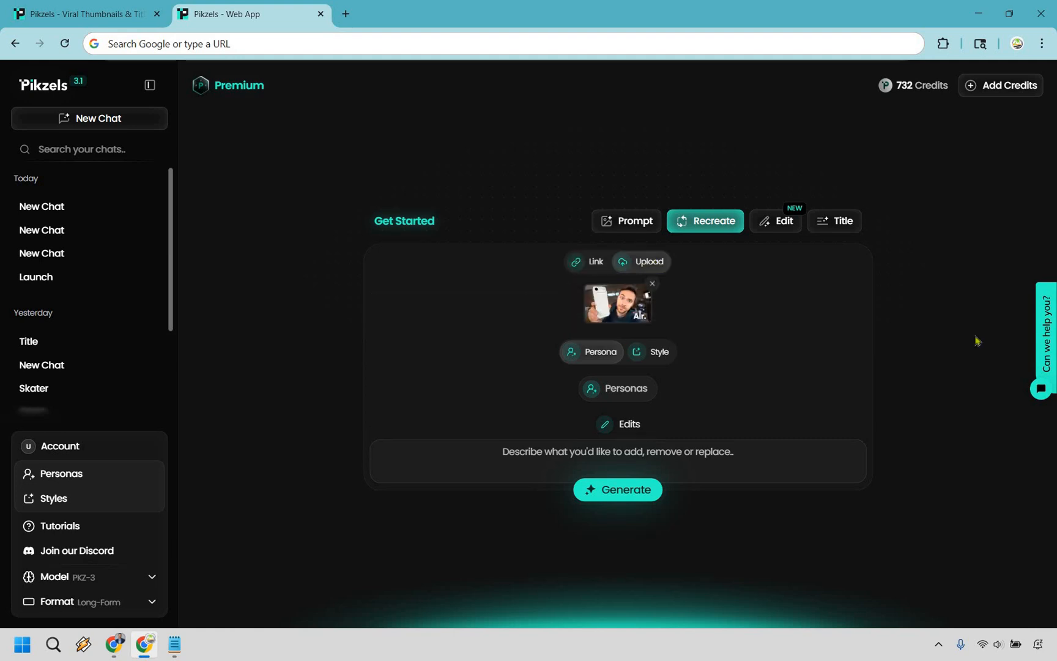
{"action": "mouse_move", "coordinate": [653, 288]}
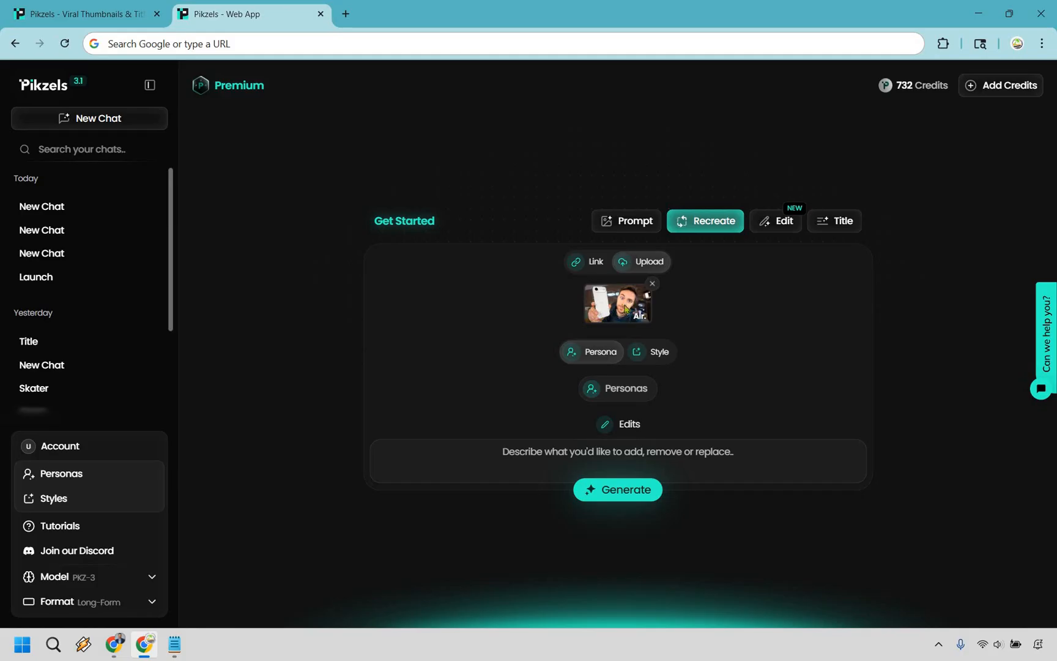
{"action": "mouse_move", "coordinate": [741, 308]}
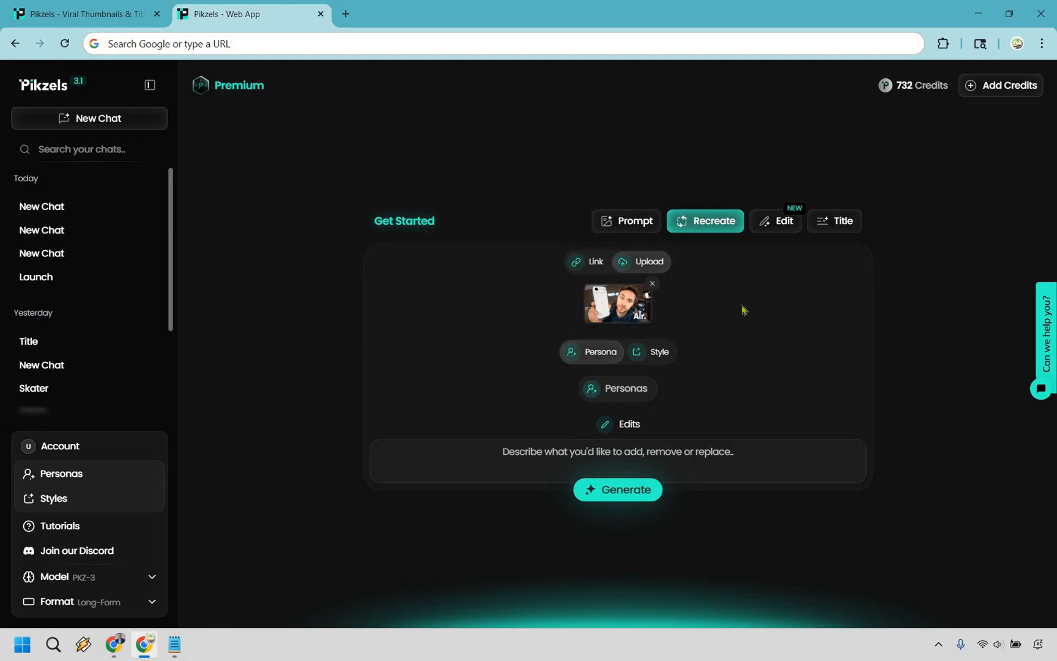
{"action": "mouse_move", "coordinate": [505, 396]}
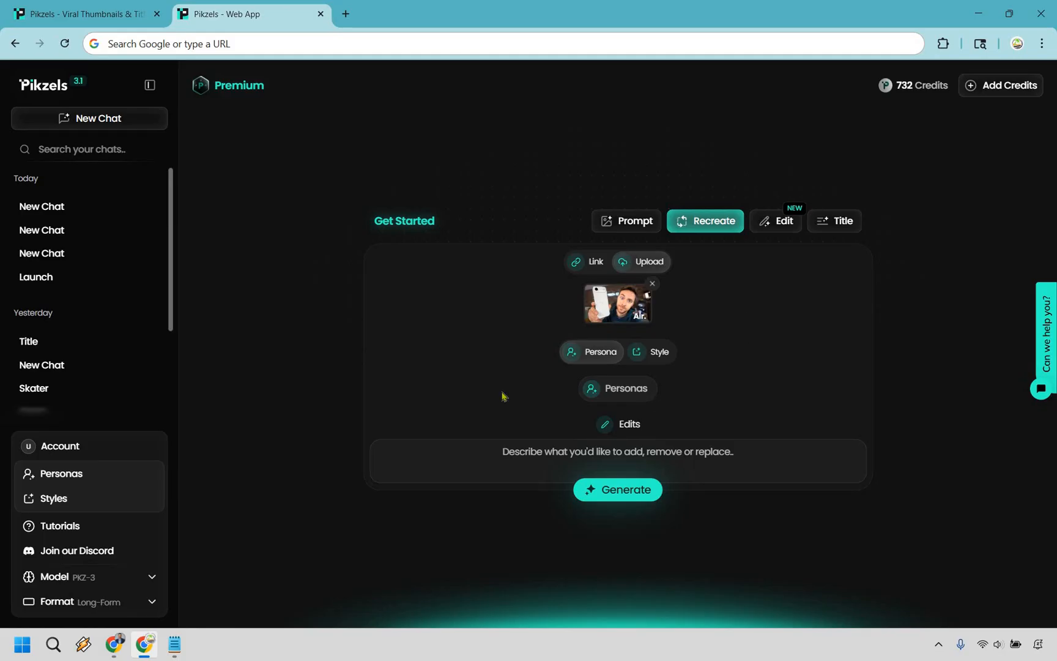
{"action": "mouse_move", "coordinate": [630, 356]}
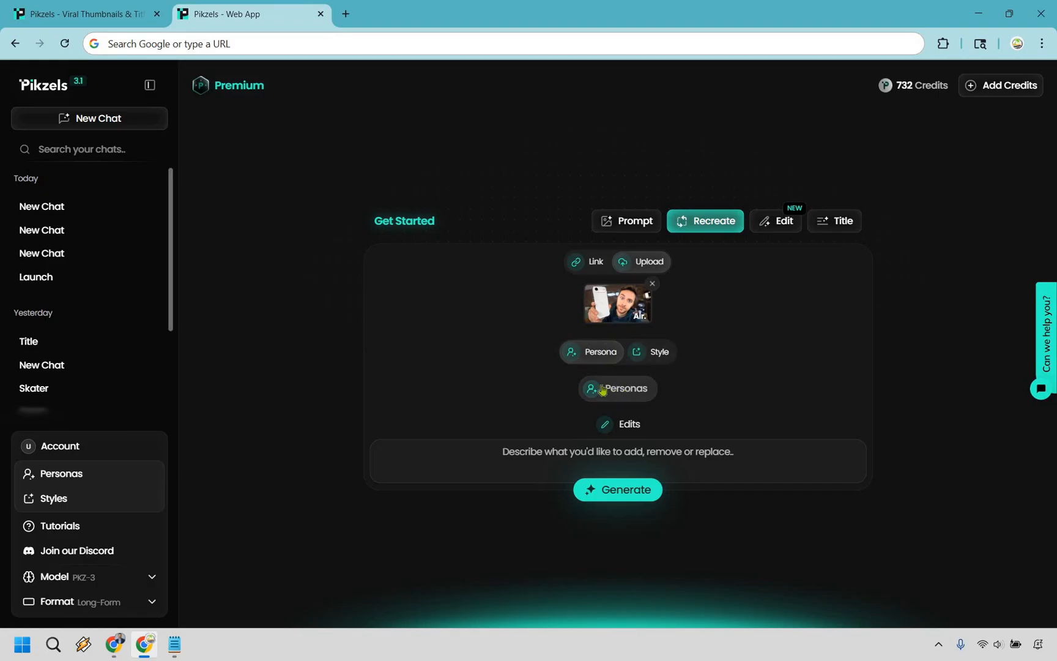
- Choose the MarketingIsland persona and enter the edit 'Faceswap, keep everything else'
{"action": "left_click", "coordinate": [617, 388]}
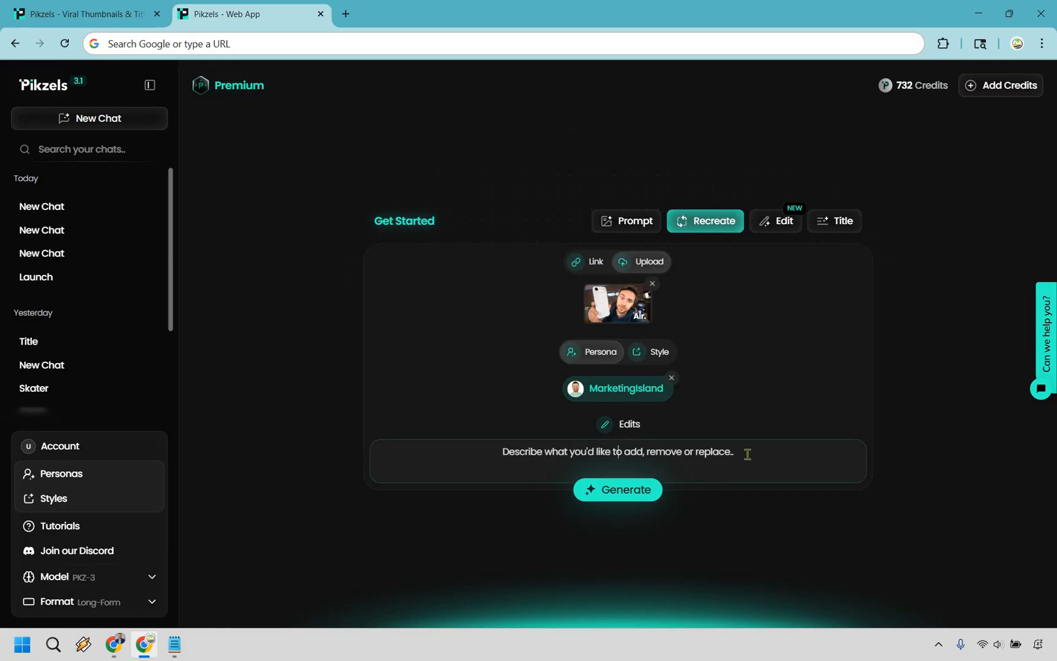
{"action": "type", "text": "Faceswap, keep everyth"}
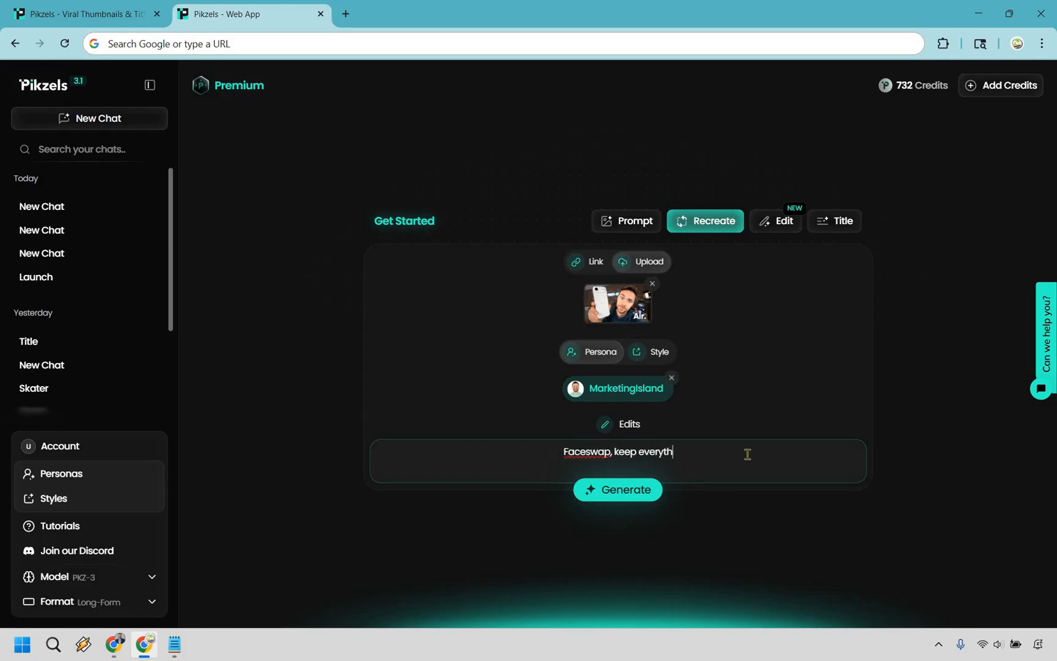
{"action": "type", "text": "ing else"}
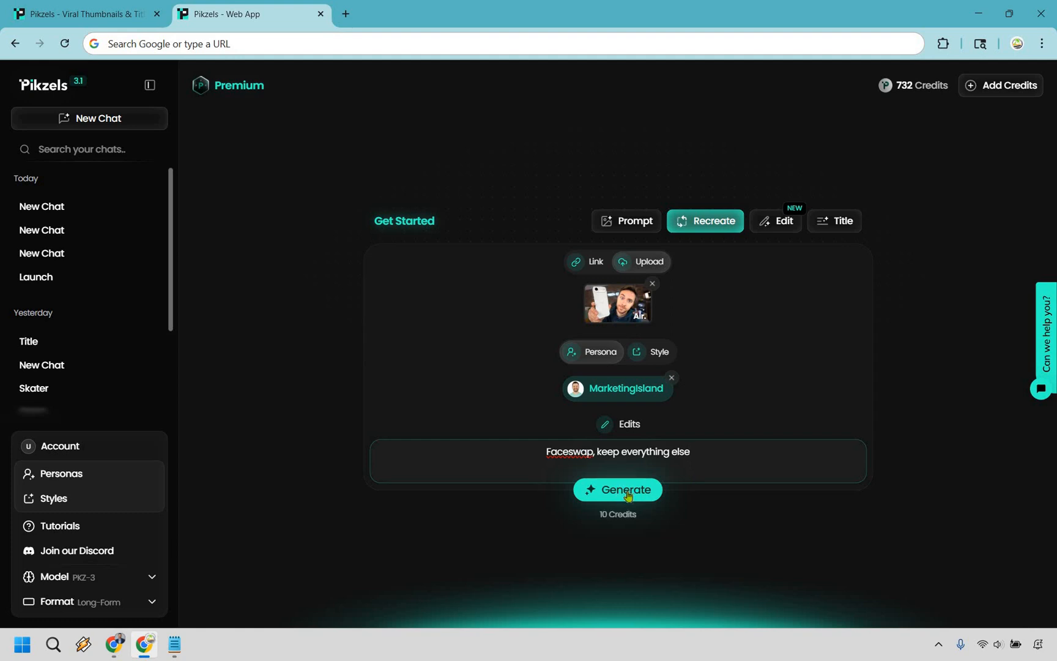
- Generate the face-swapped iPhone thumbnail from the Recreate setup
{"action": "left_click", "coordinate": [616, 489]}
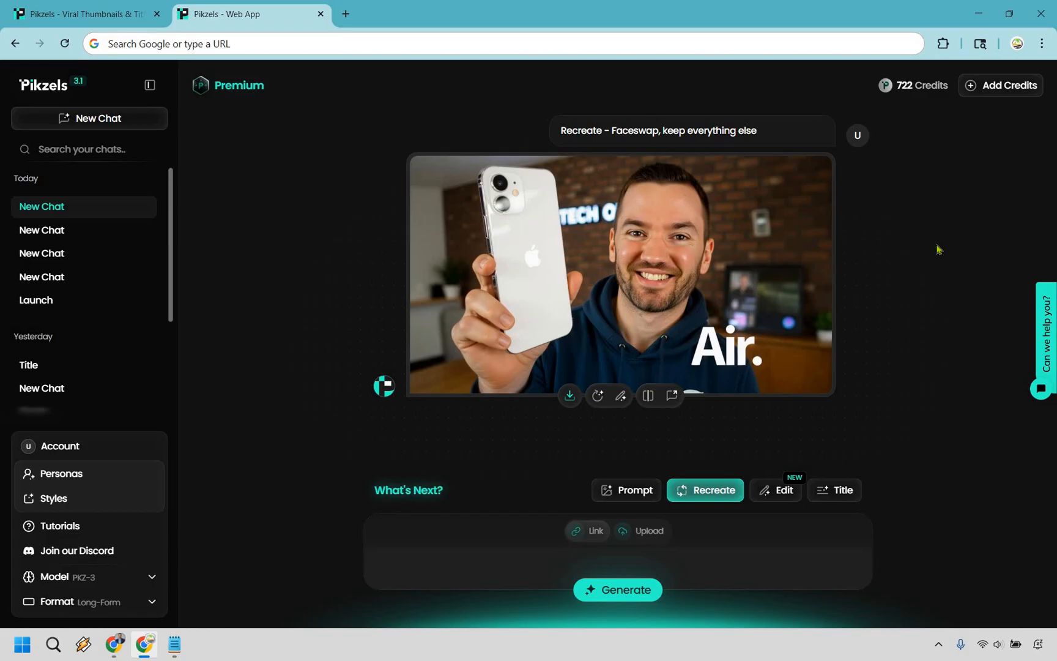
{"action": "mouse_move", "coordinate": [736, 268]}
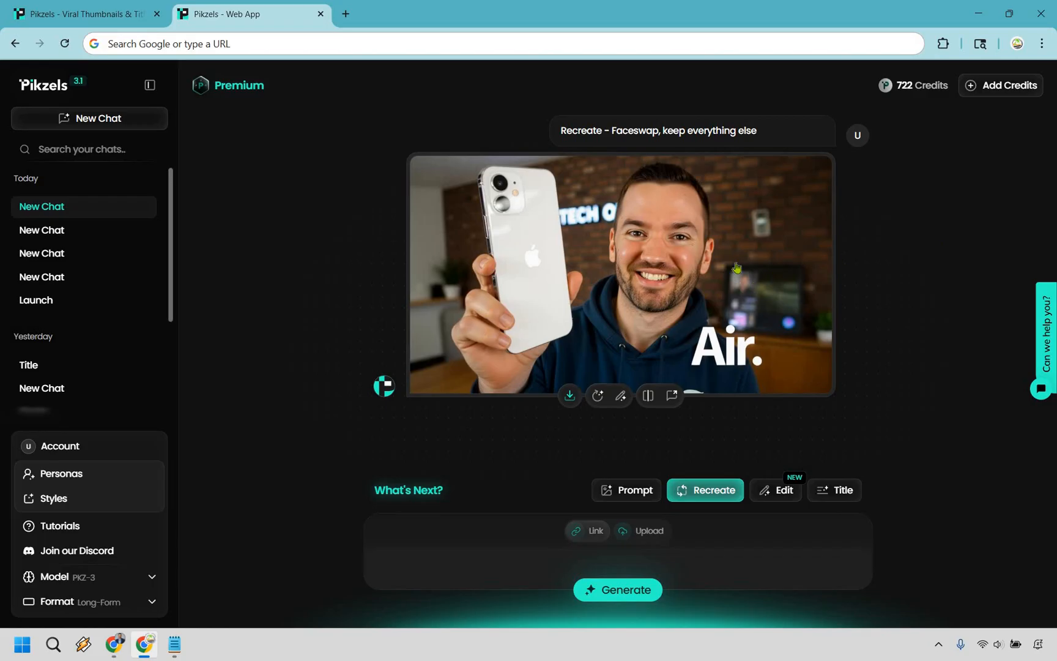
{"action": "mouse_move", "coordinate": [966, 272]}
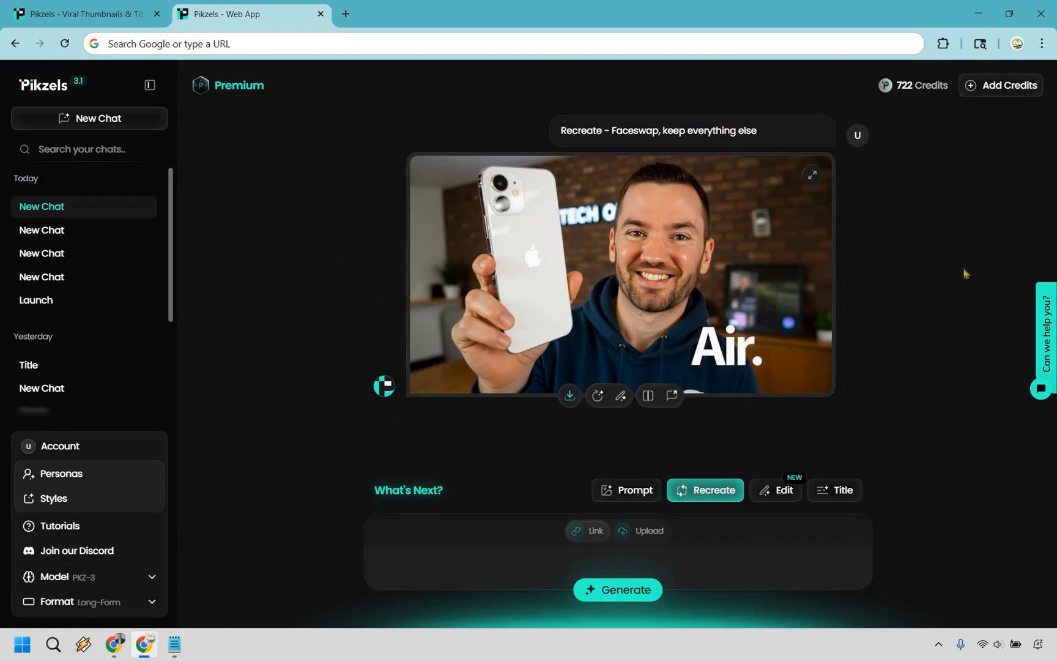
{"action": "mouse_move", "coordinate": [942, 286]}
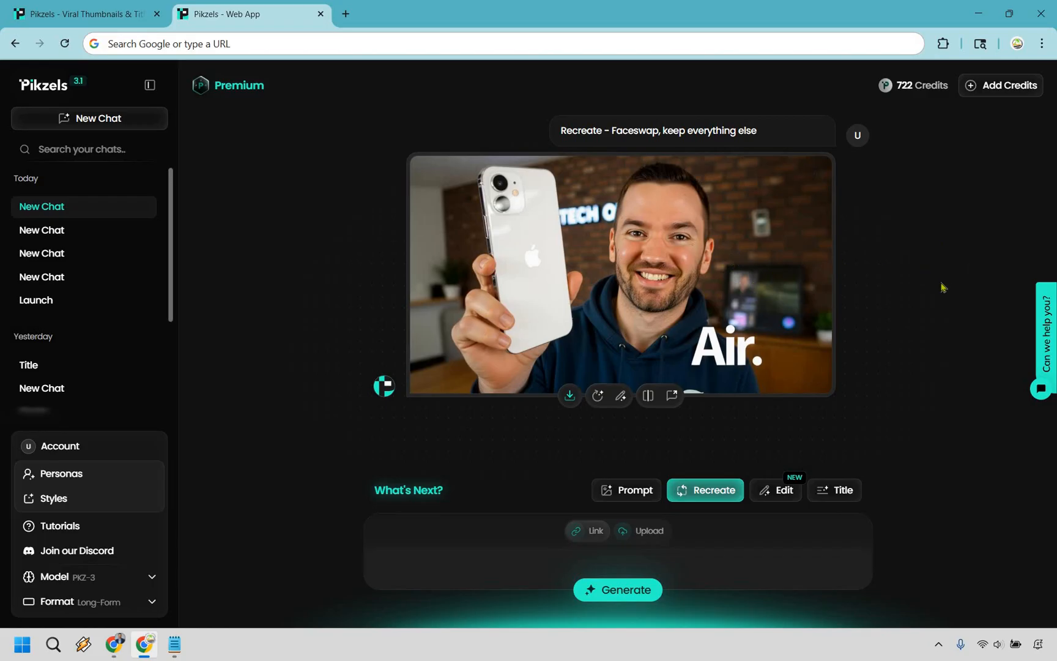
{"action": "mouse_move", "coordinate": [756, 372]}
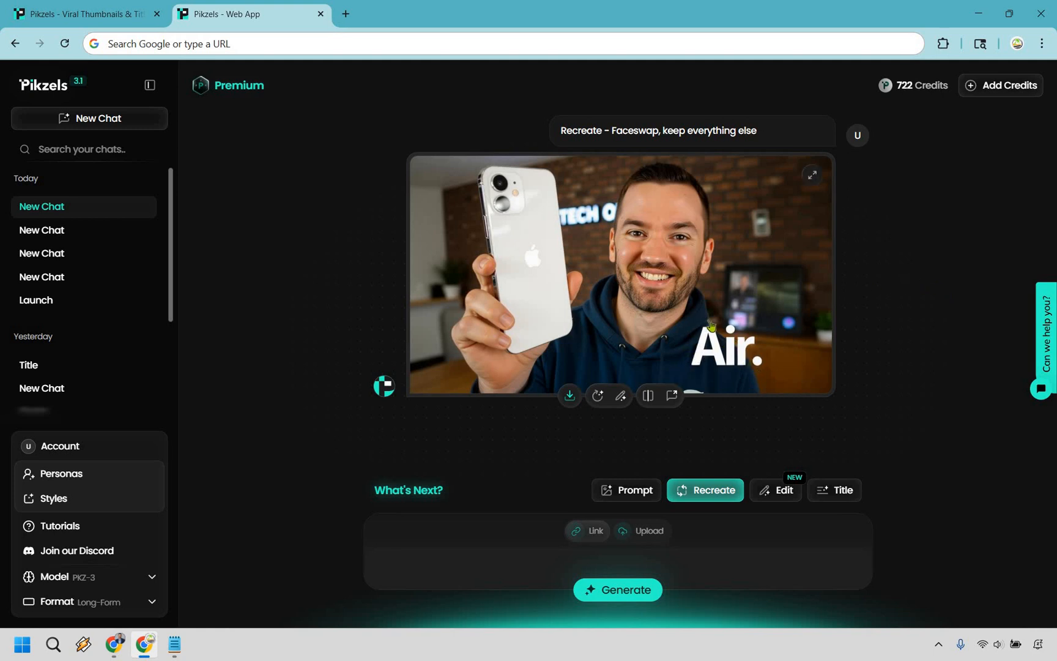
{"action": "mouse_move", "coordinate": [646, 395]}
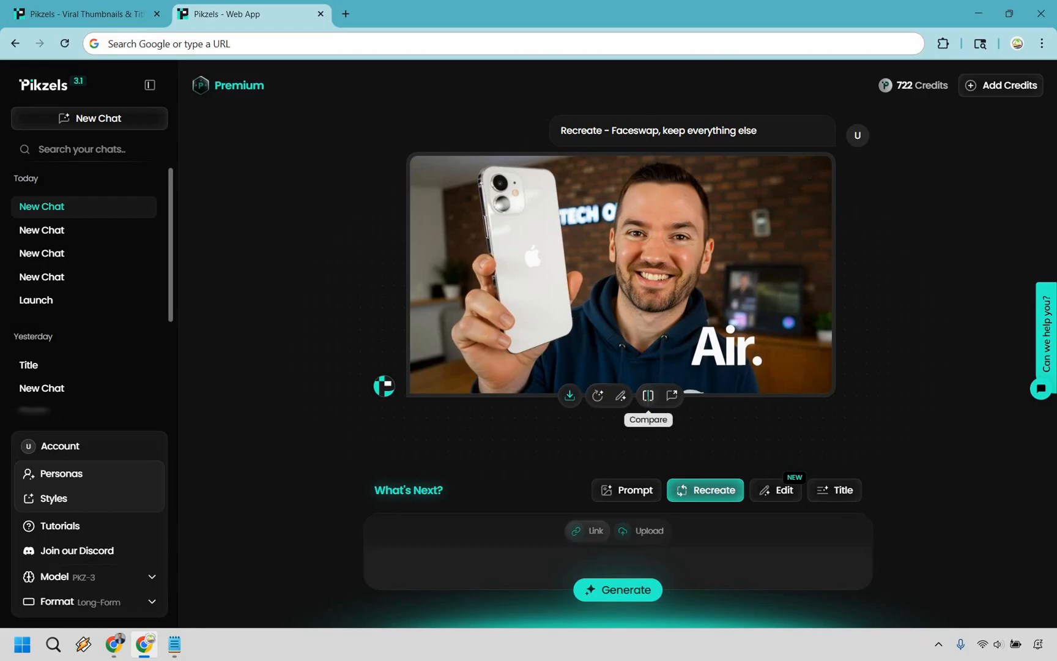
{"action": "left_click", "coordinate": [646, 395]}
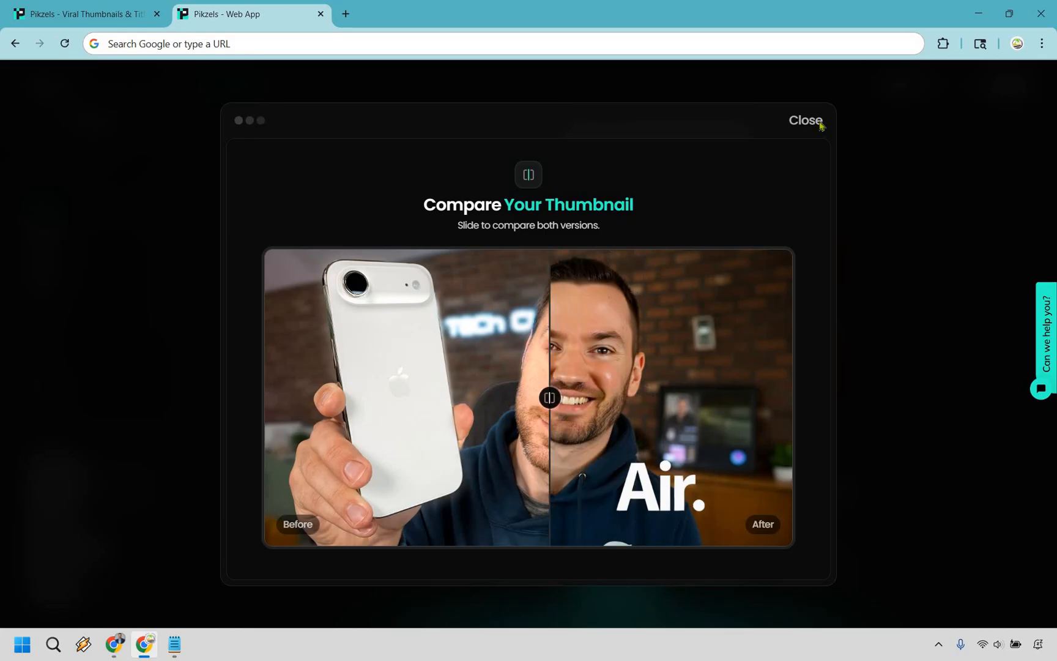
{"action": "left_click", "coordinate": [805, 120]}
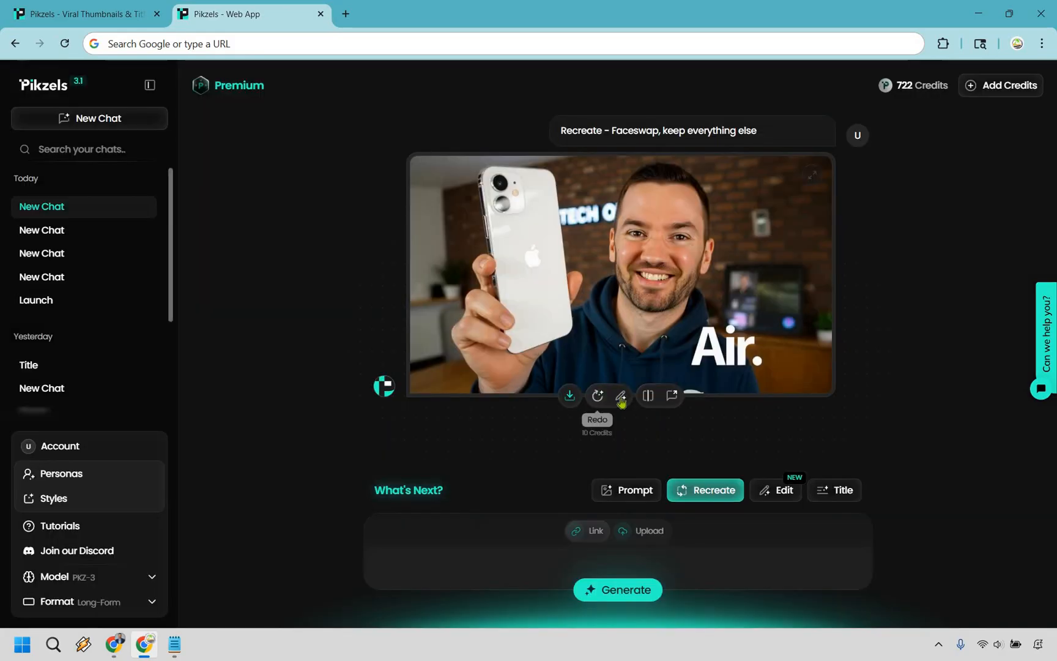
- Edit the face-swapped thumbnail with 'Remove air text, keep everything else' and generate it
{"action": "left_click", "coordinate": [620, 396]}
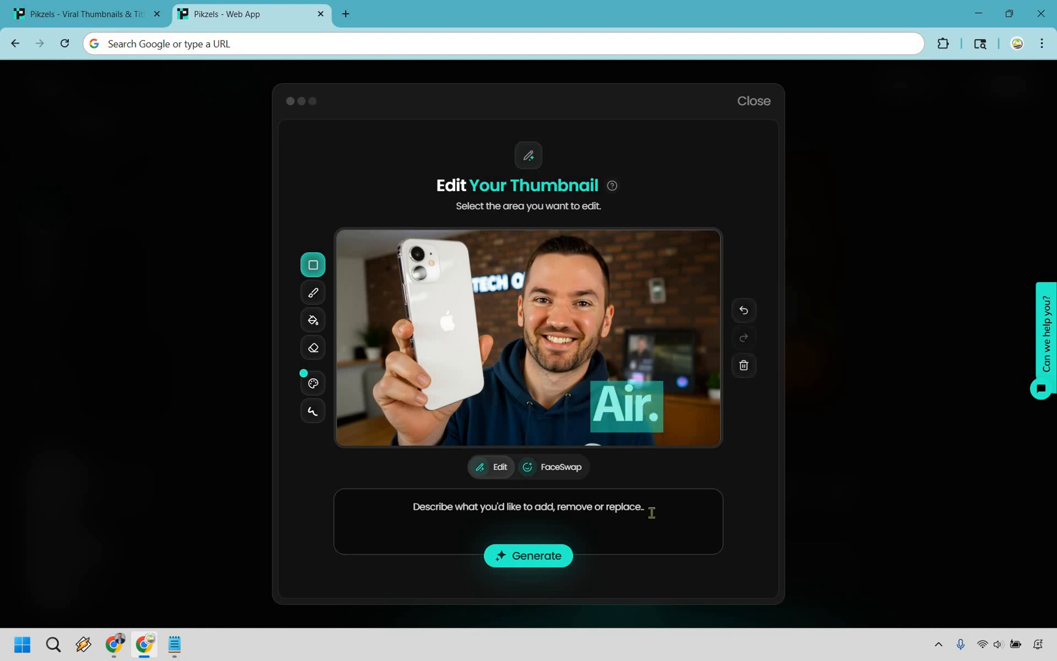
{"action": "type", "text": "Remove air, ke"}
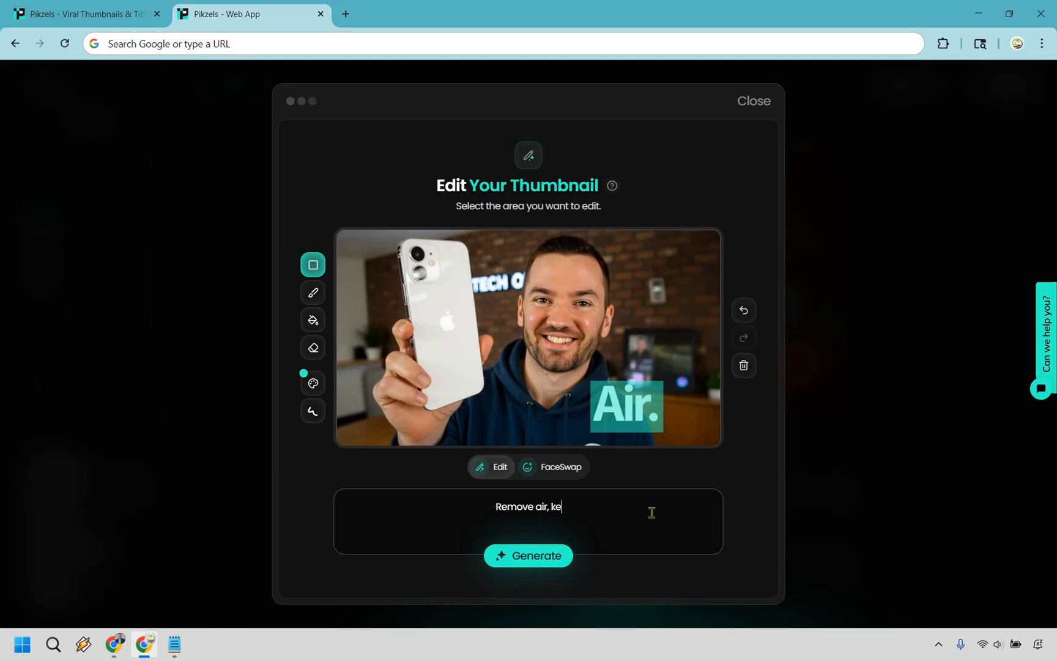
{"action": "type", "text": "ep ever"}
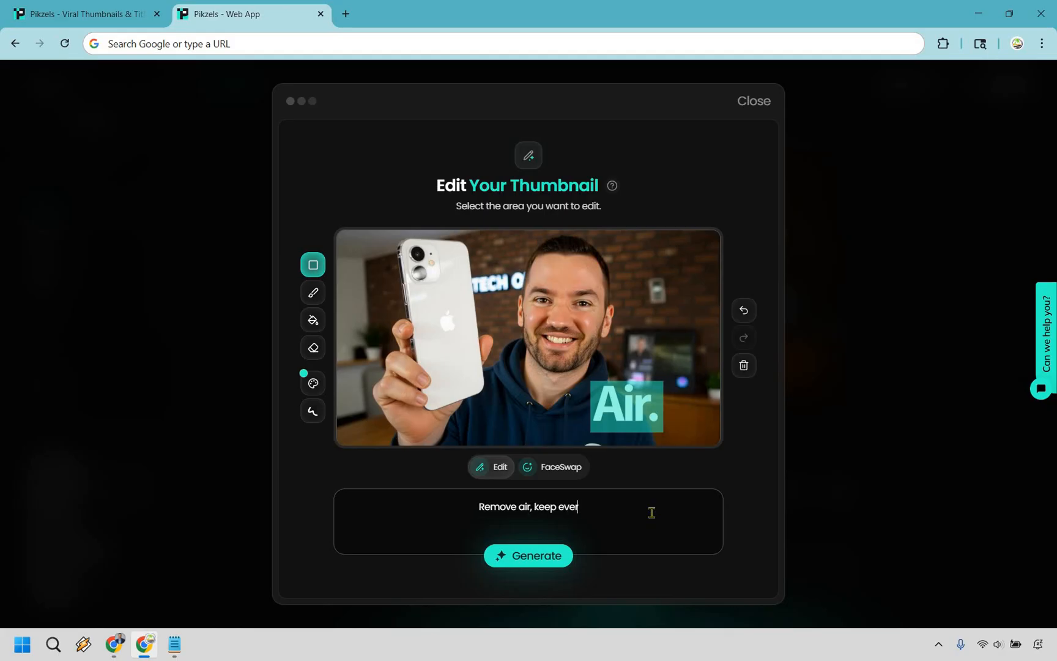
{"action": "type", "text": "yth"}
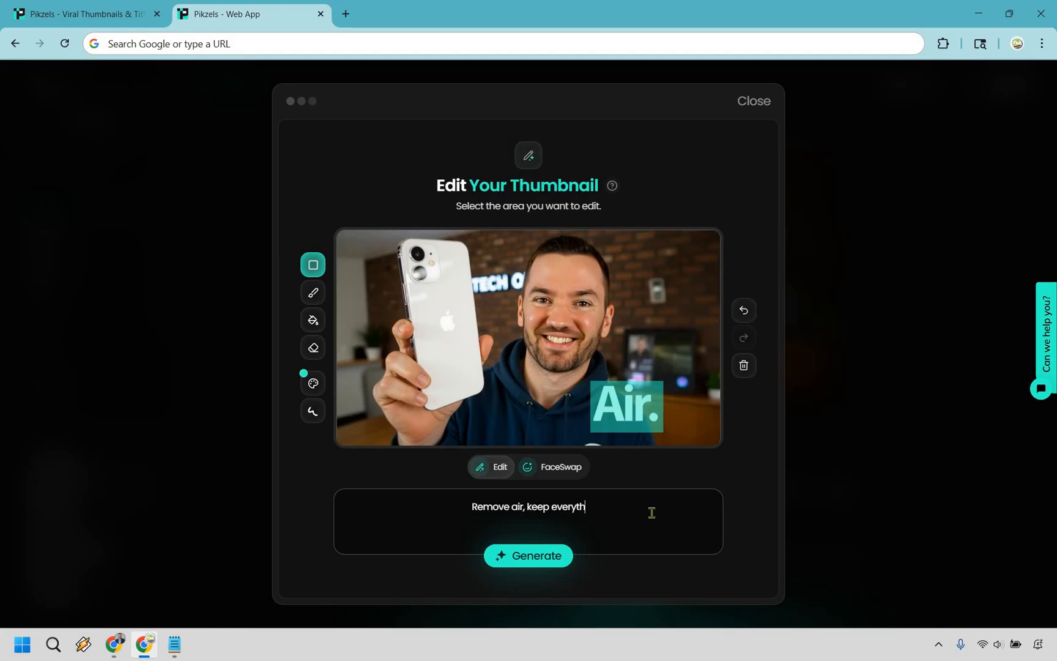
{"action": "type", "text": "ing else"}
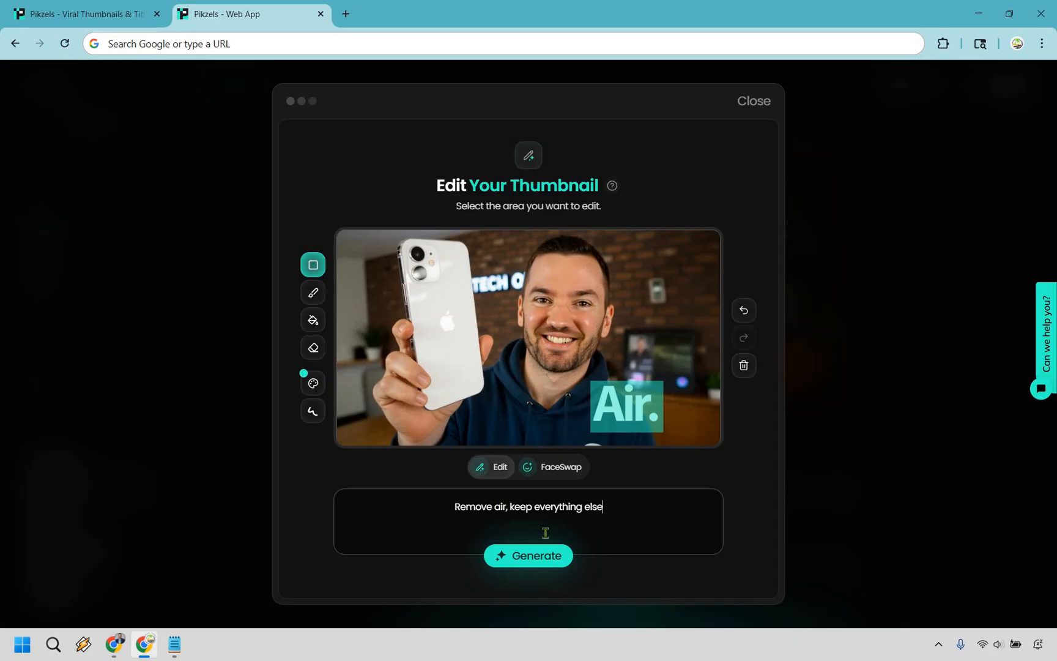
{"action": "type", "text": "text"}
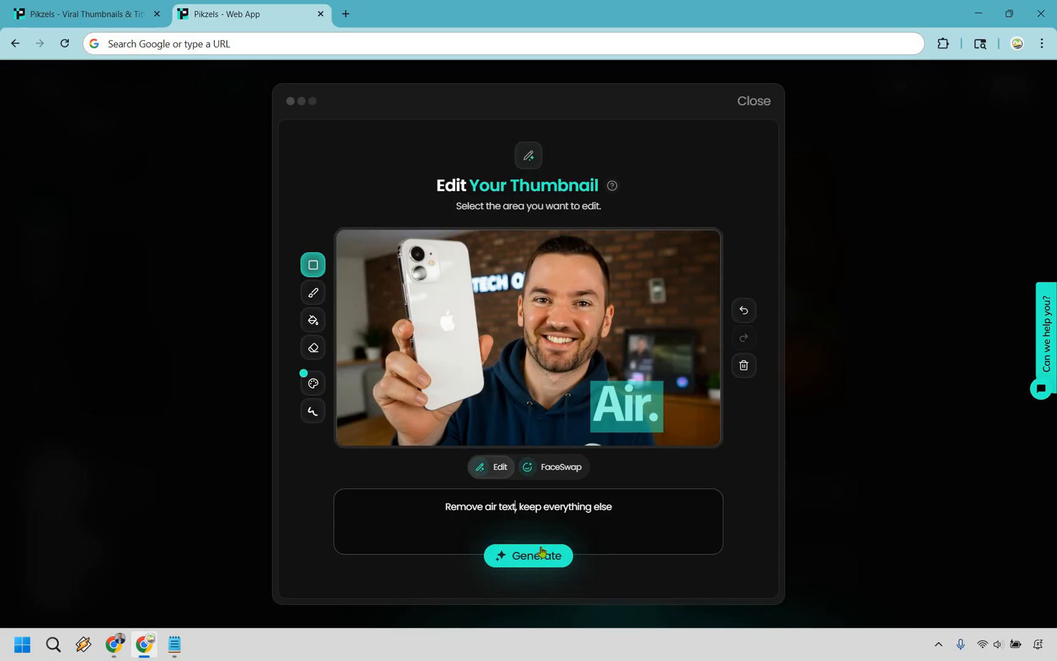
{"action": "left_click", "coordinate": [527, 556]}
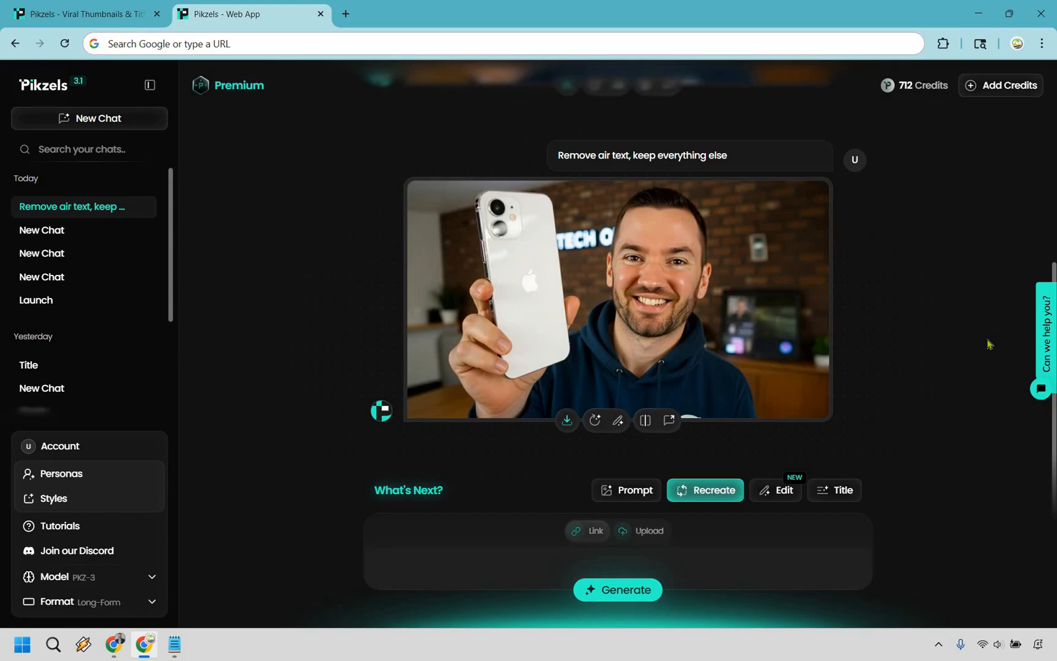
- Generate title suggestions from 'Make a title for the newest iphone review' in the Title tab
{"action": "left_click", "coordinate": [834, 490]}
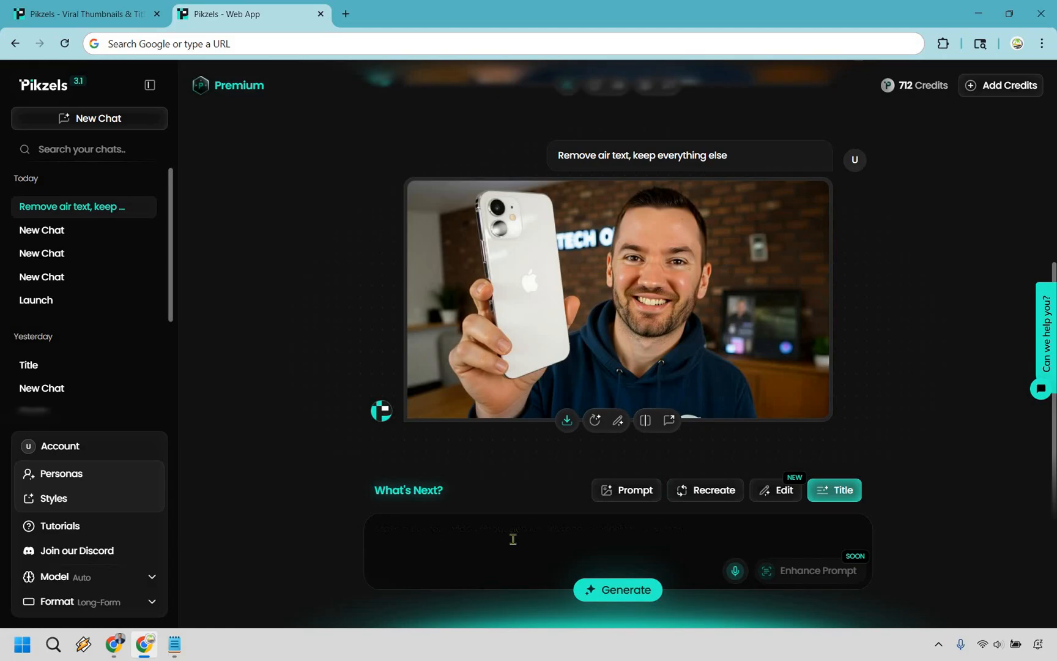
{"action": "type", "text": "Make a title fo"}
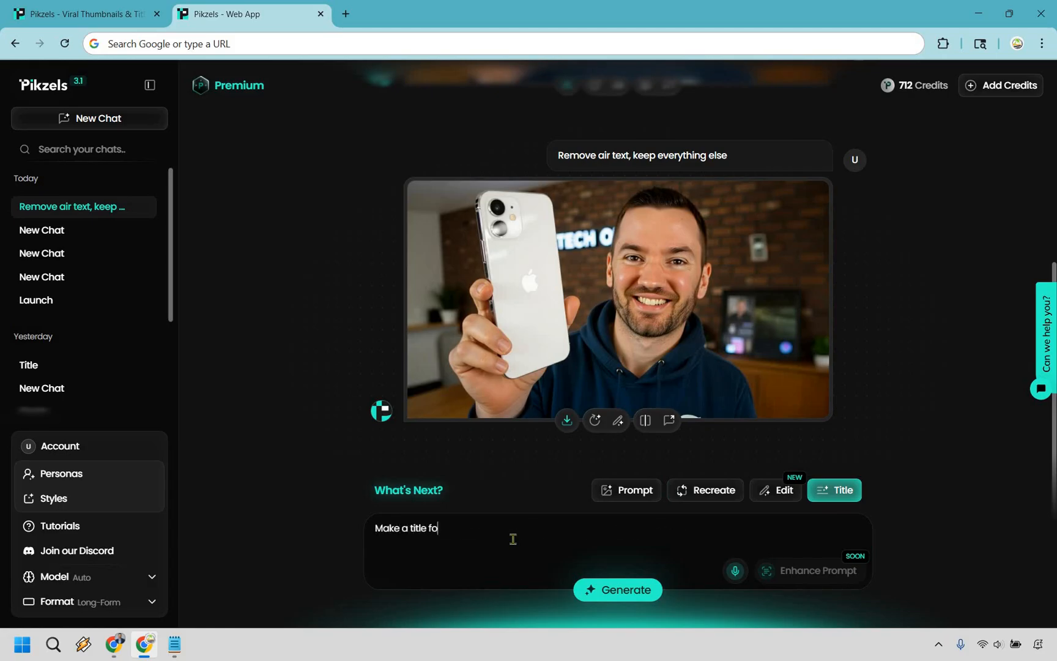
{"action": "type", "text": "r the newe"}
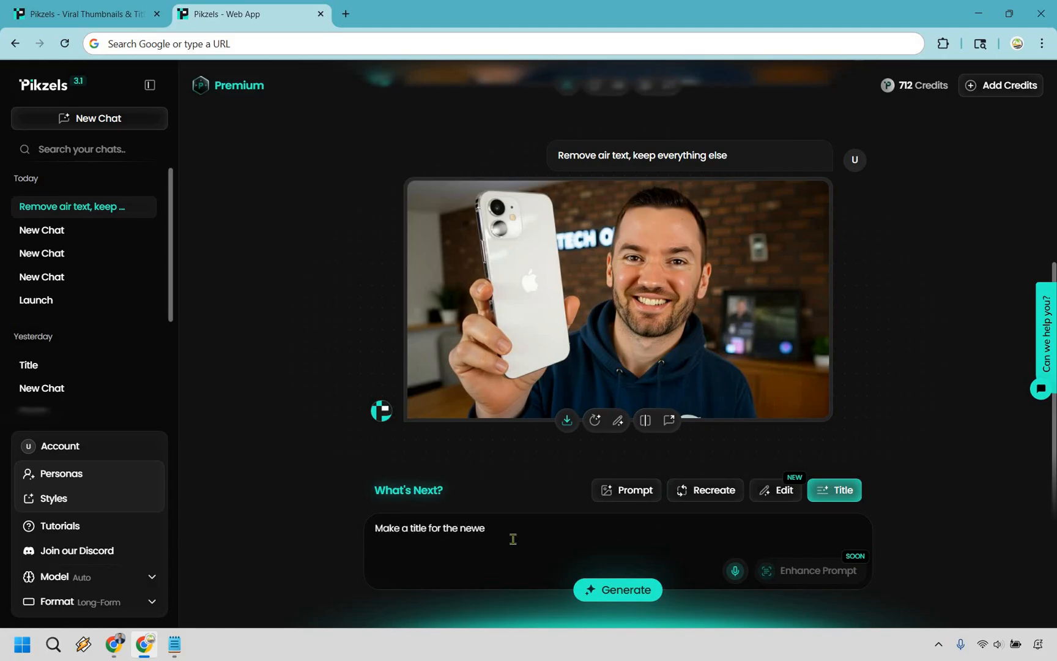
{"action": "type", "text": "st iphone rev"}
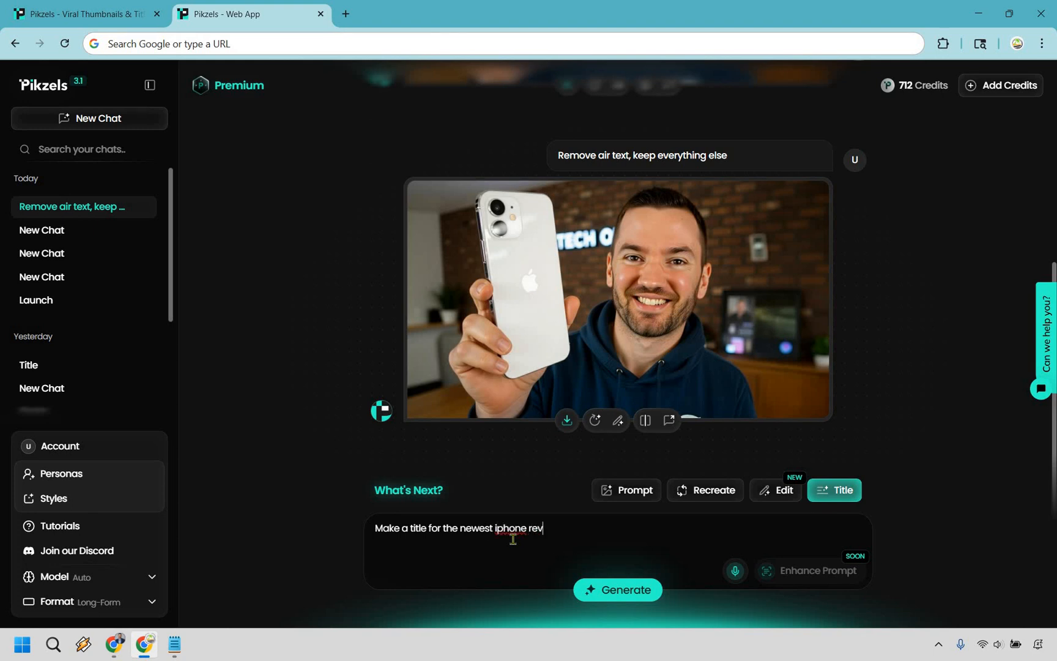
{"action": "type", "text": "iew"}
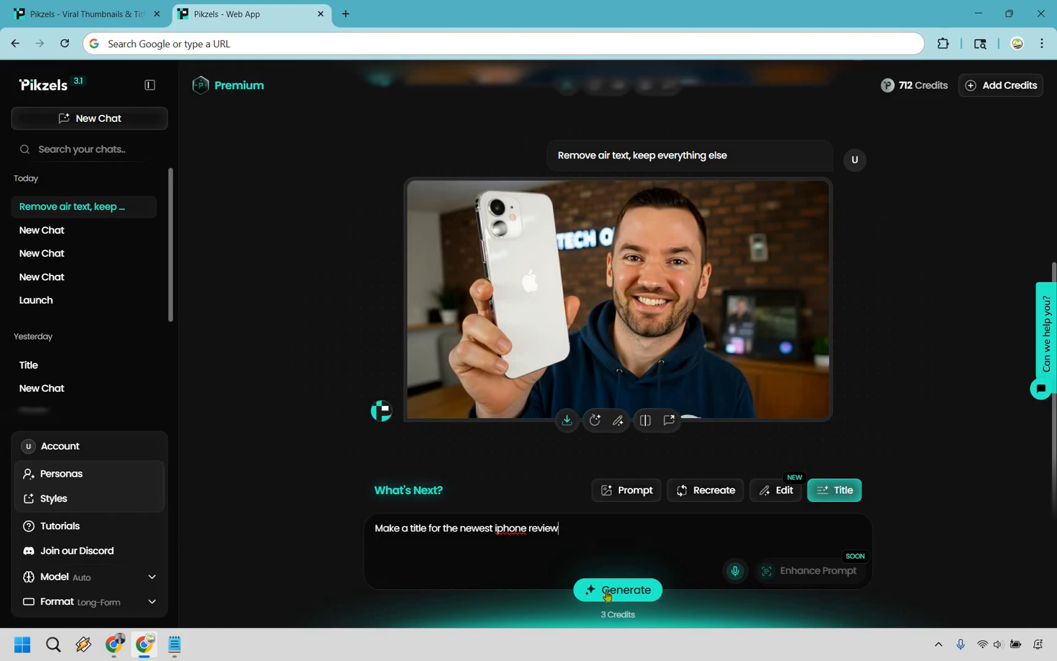
{"action": "left_click", "coordinate": [617, 590]}
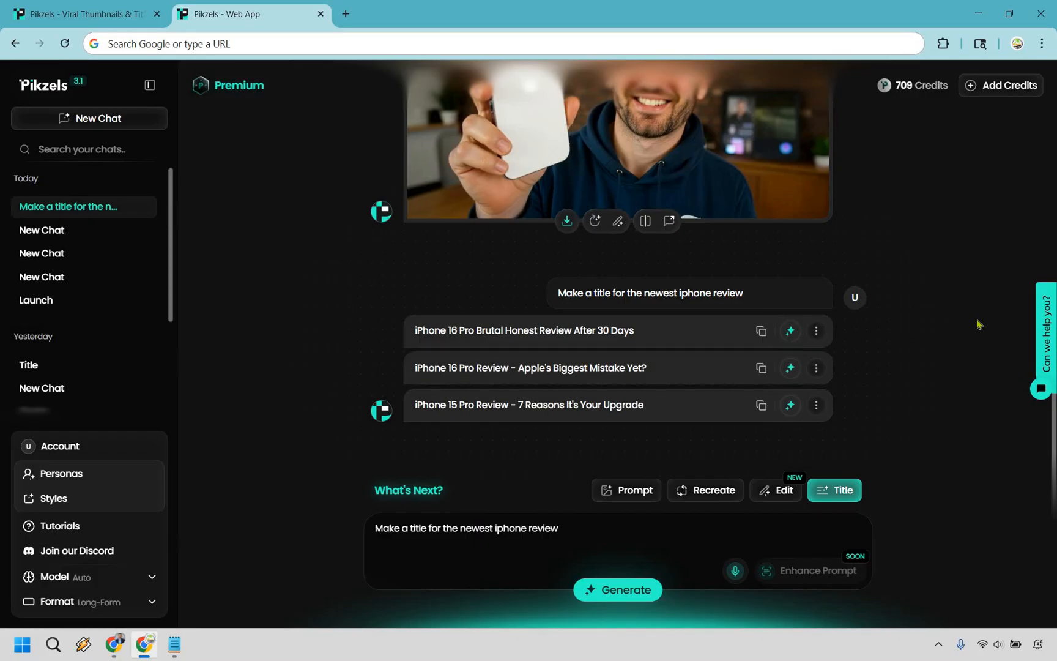
{"action": "mouse_move", "coordinate": [1010, 262]}
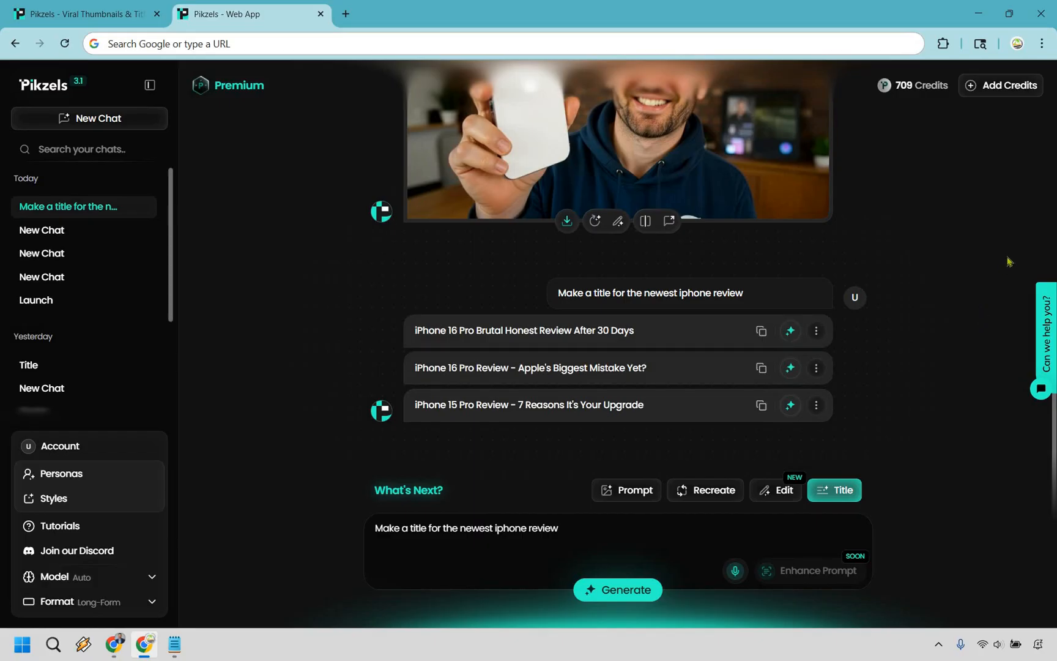
{"action": "scroll", "scroll_direction": "up", "scroll_amount": 3}
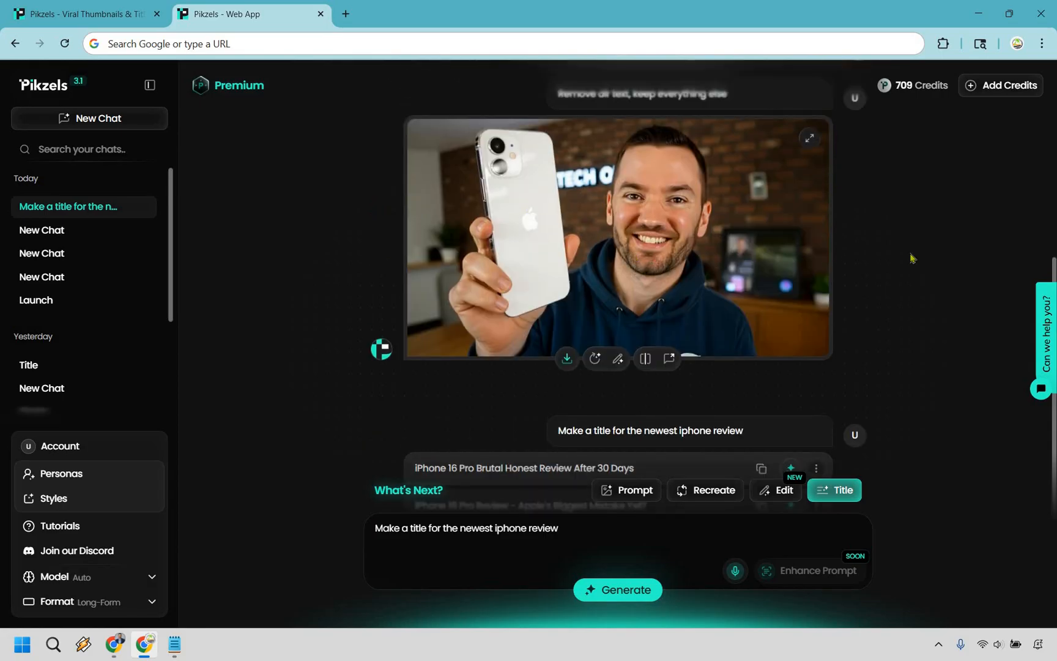
{"action": "scroll", "scroll_direction": "down", "scroll_amount": 3}
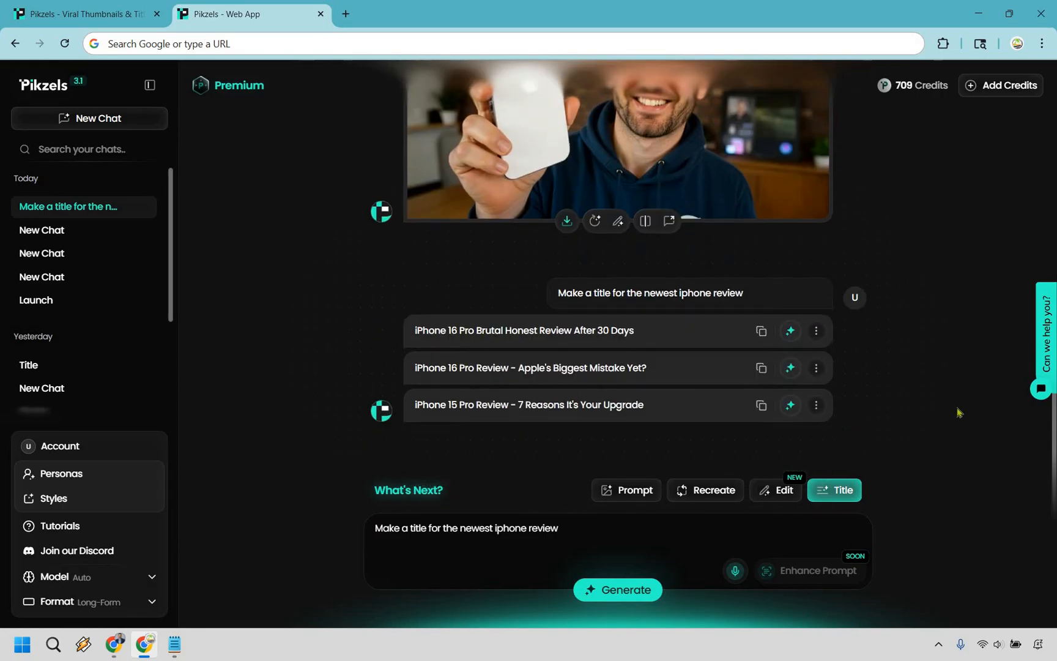
{"action": "mouse_move", "coordinate": [963, 402]}
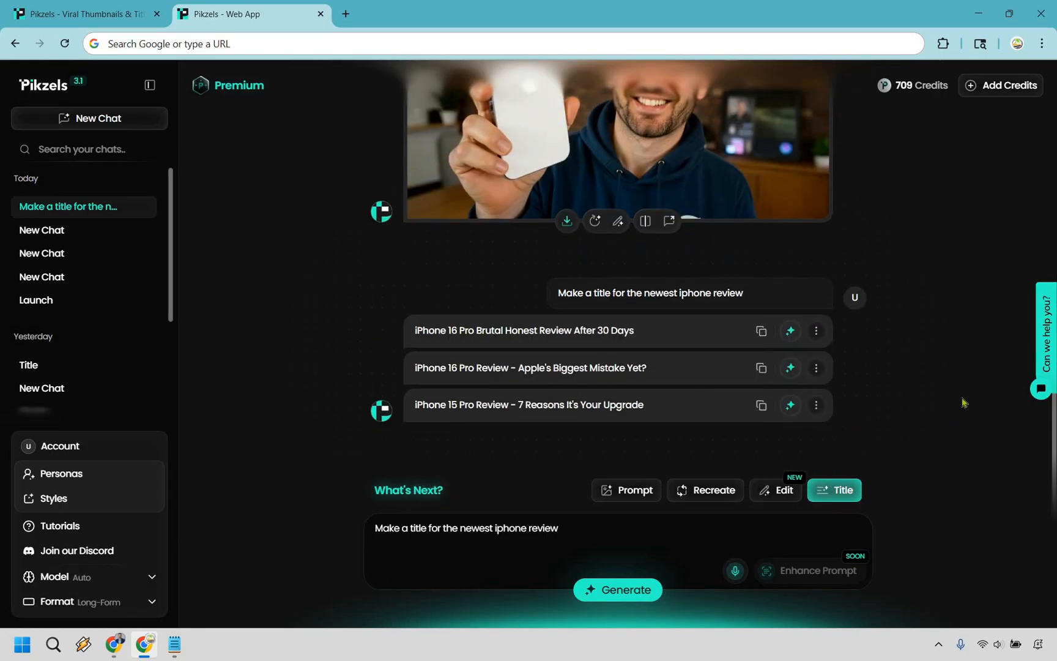
{"action": "mouse_move", "coordinate": [958, 394]}
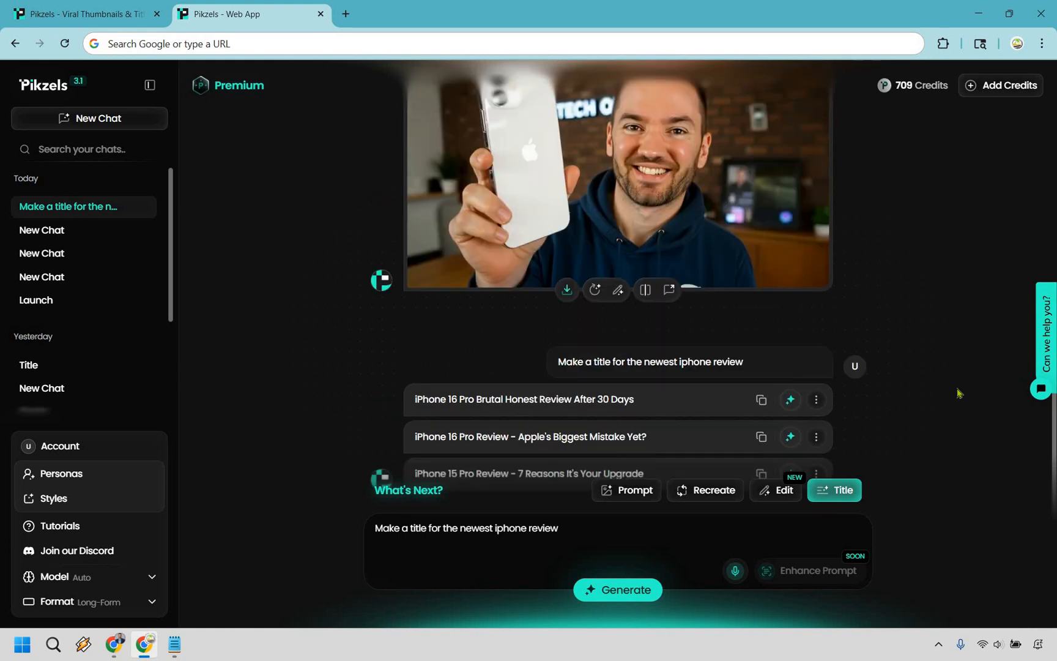
{"action": "mouse_move", "coordinate": [548, 327]}
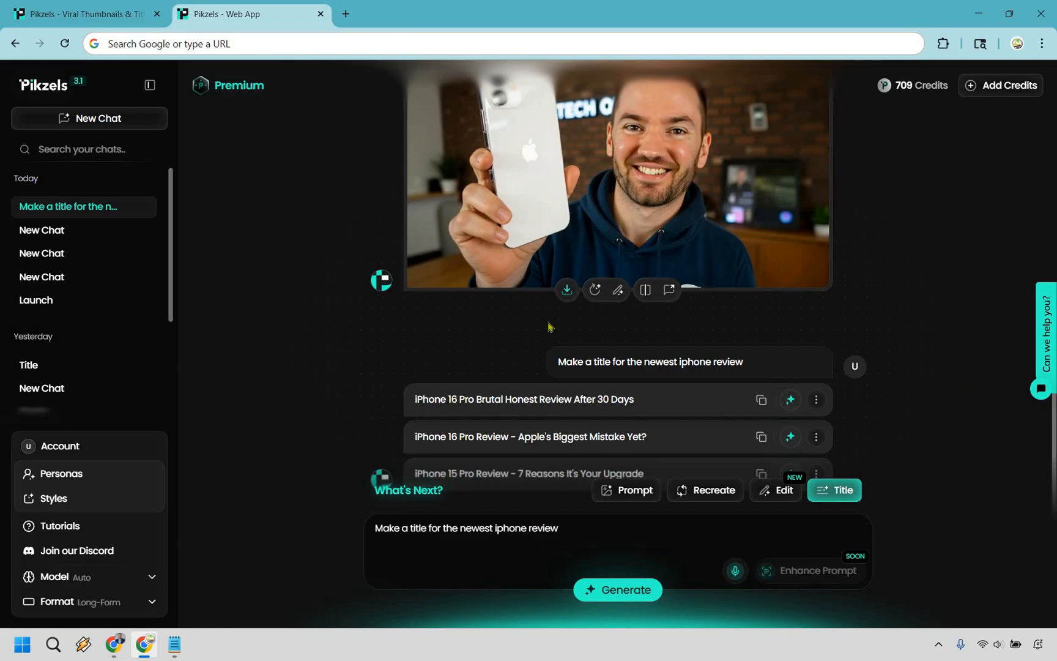
- Dismiss the persona form, reopen the Face Swap chat, and return to the Pikzels homepage
{"action": "scroll", "scroll_direction": "down", "scroll_amount": 3}
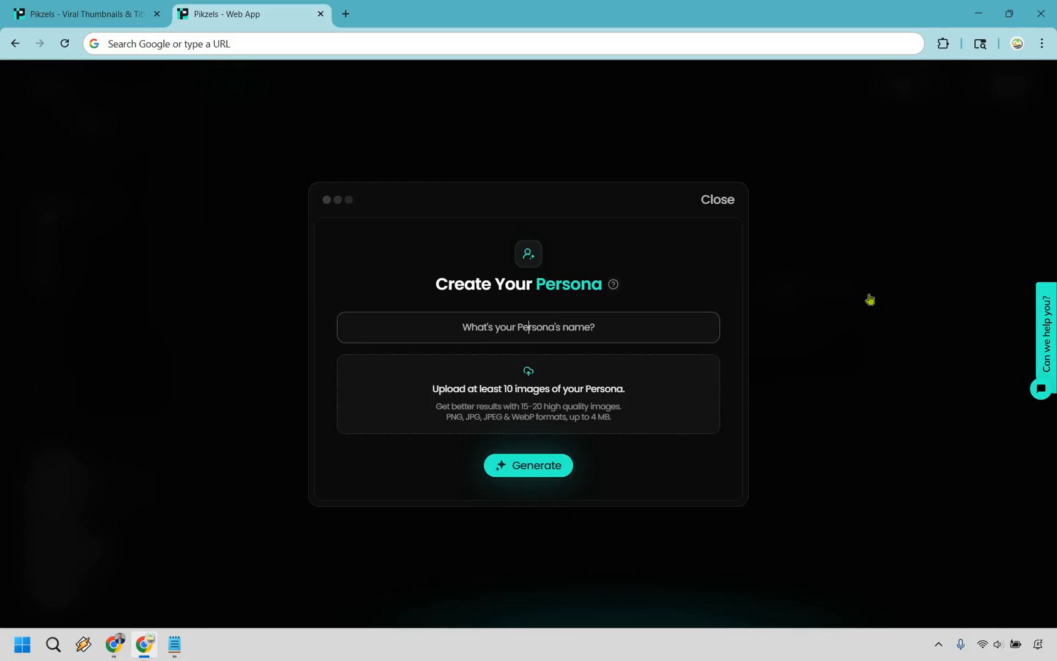
{"action": "left_click", "coordinate": [717, 200]}
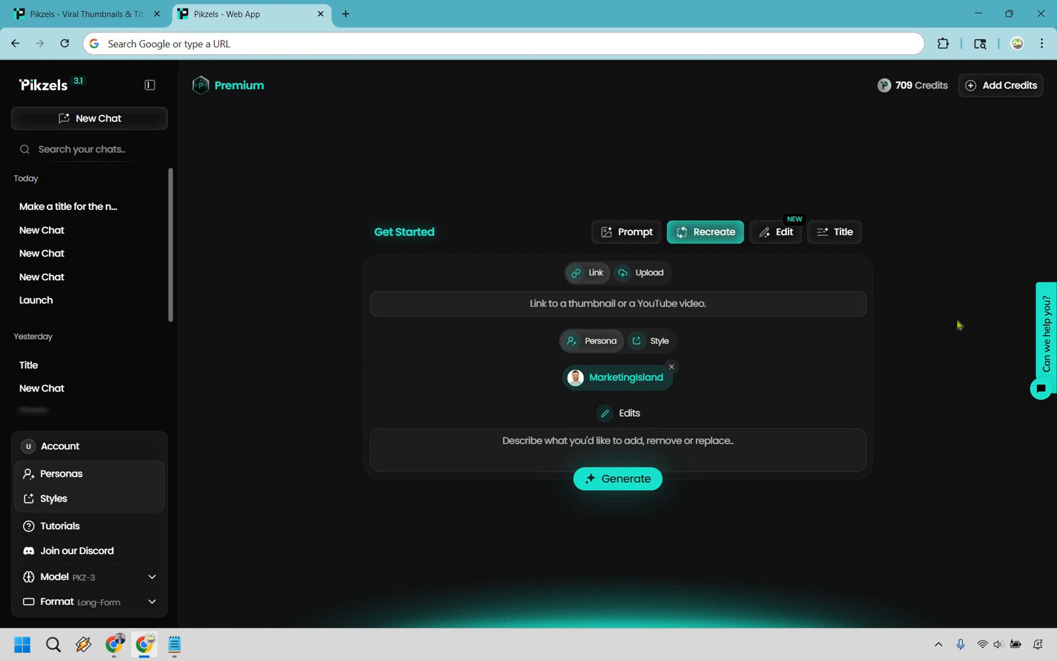
{"action": "mouse_move", "coordinate": [698, 281]}
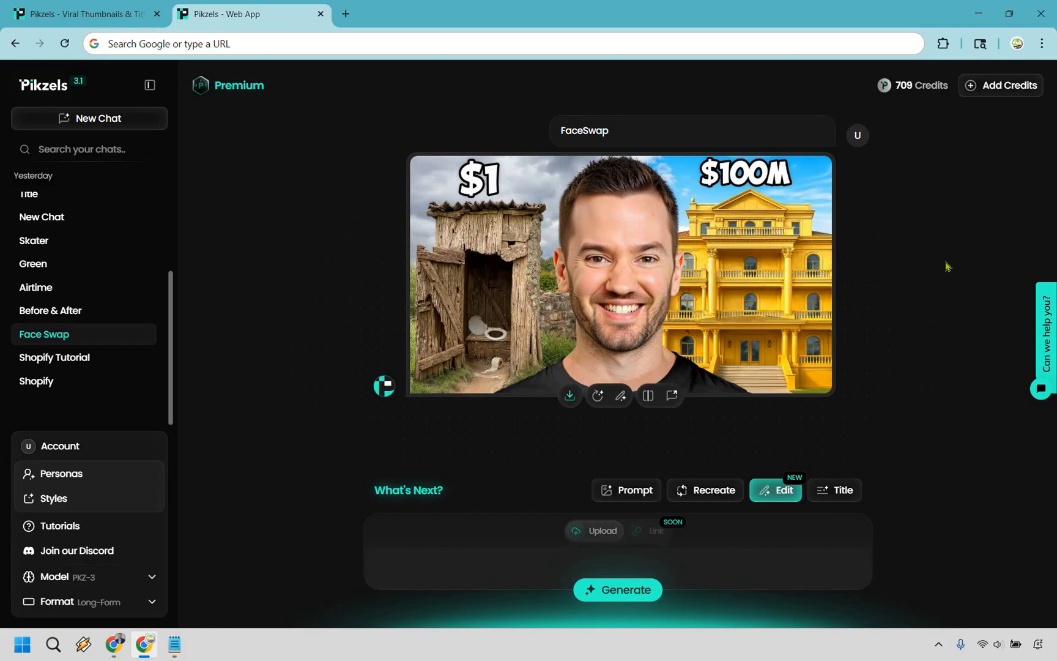
{"action": "left_click", "coordinate": [77, 14]}
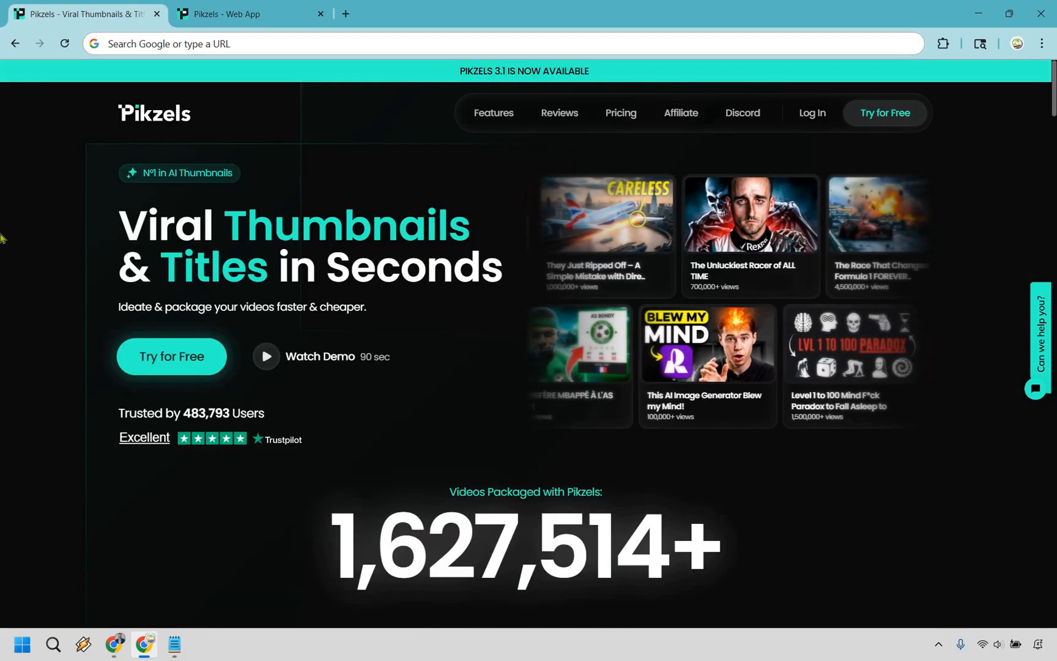